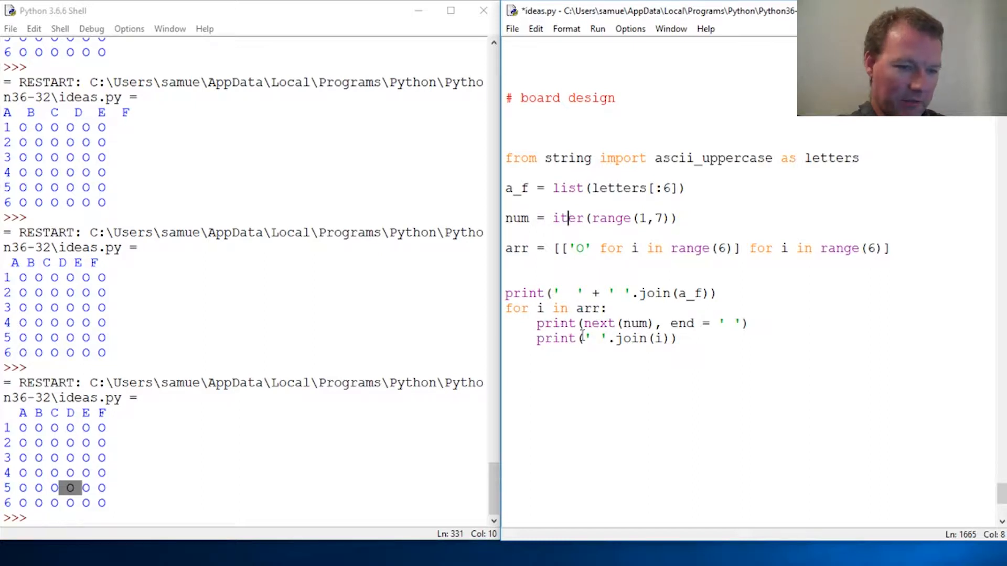
- Add move = input("enter move (eg. A5): ") below the board loop
{"action": "left_click_drag", "start_coordinate": [553, 218], "coordinate": [654, 218]}
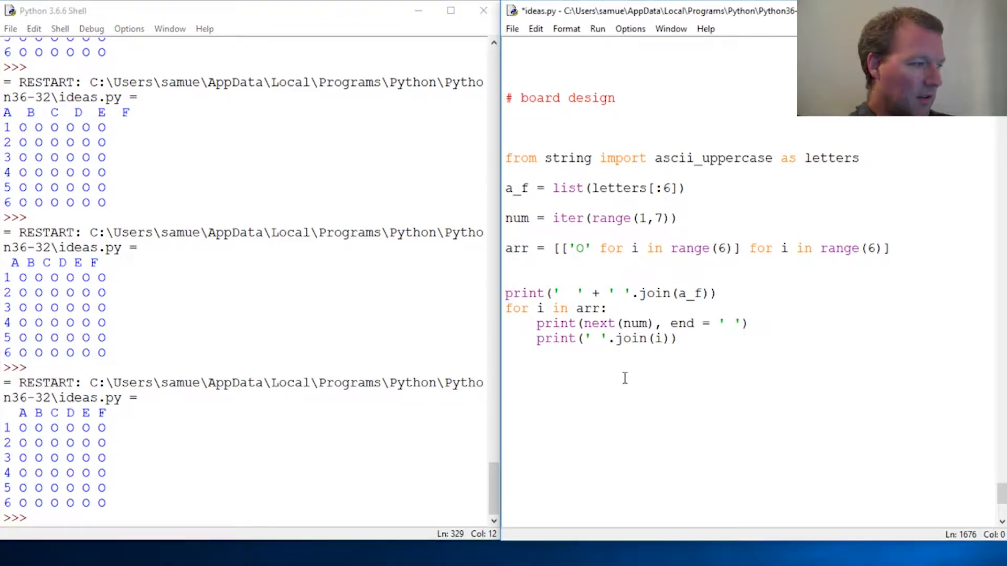
{"action": "mouse_move", "coordinate": [606, 378]}
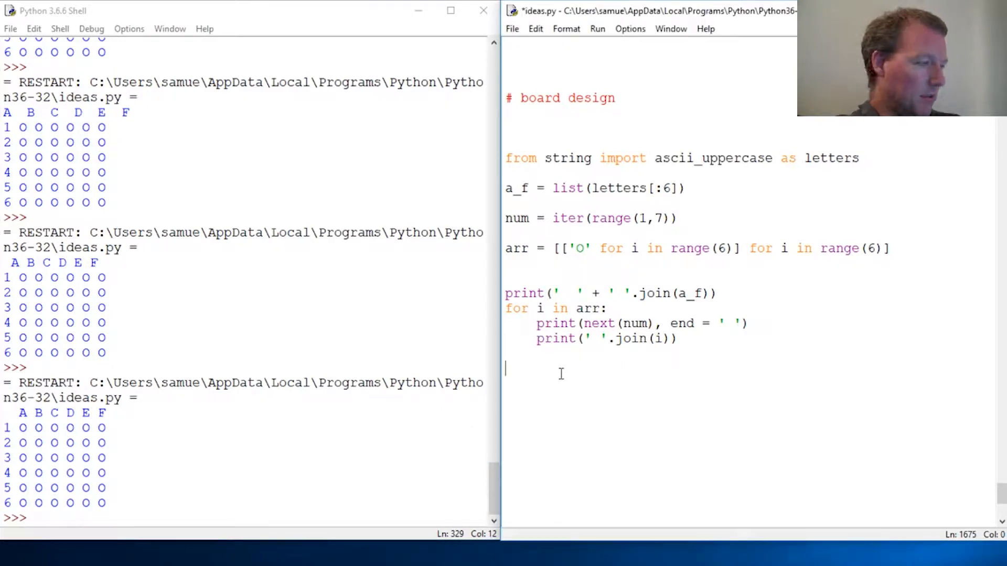
{"action": "type", "text": "move = inpu"}
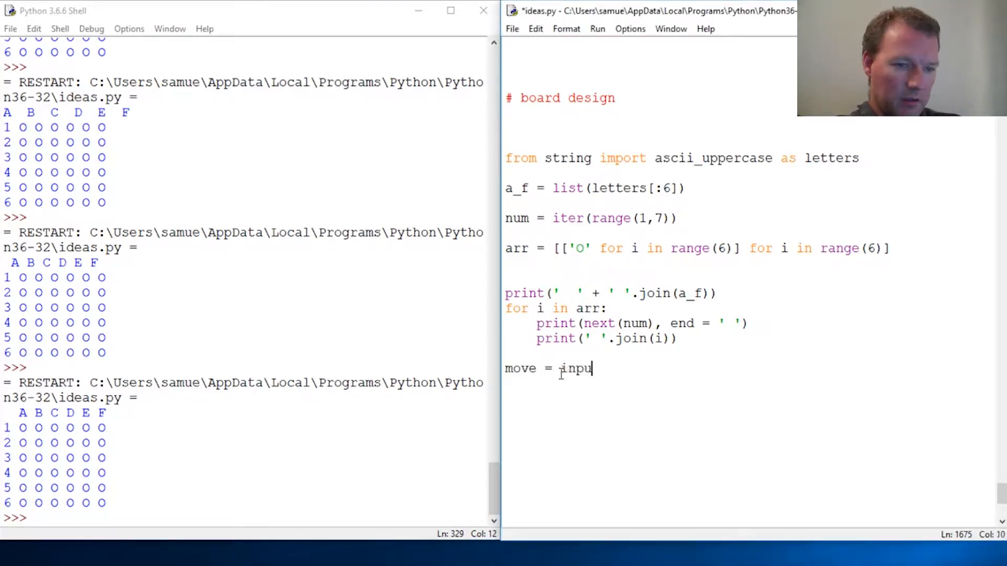
{"action": "type", "text": "t("}
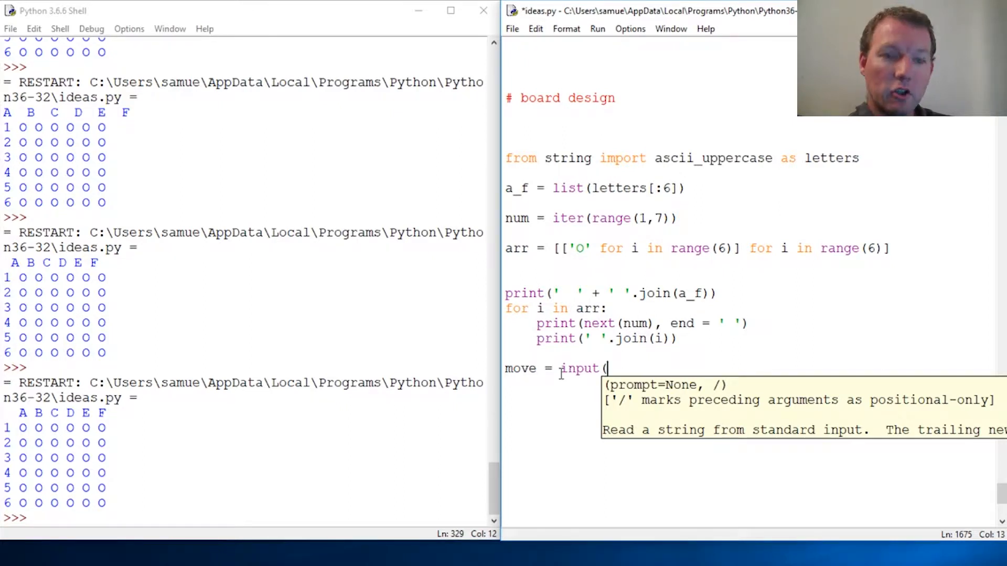
{"action": "type", "text": "\""}
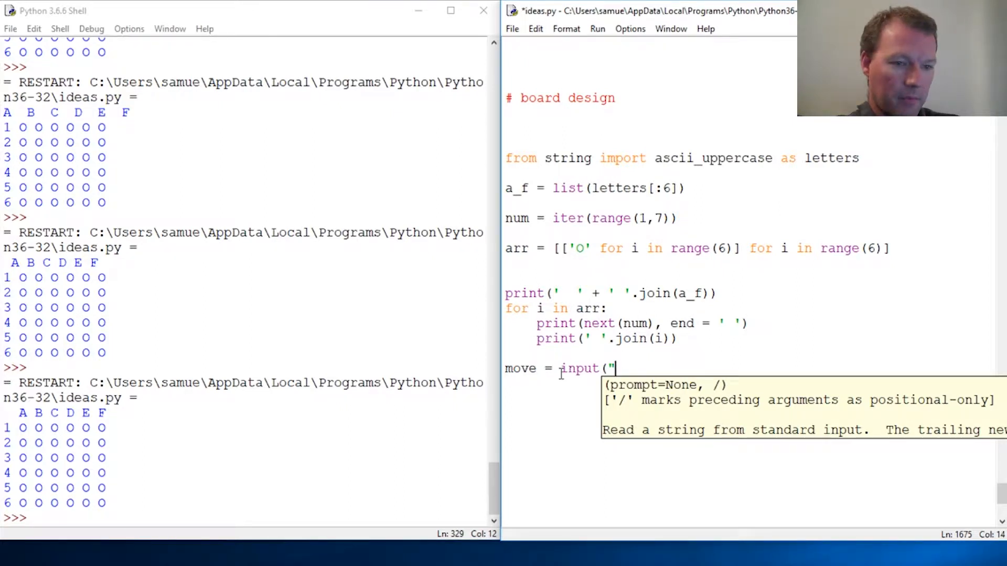
{"action": "type", "text": "entre"}
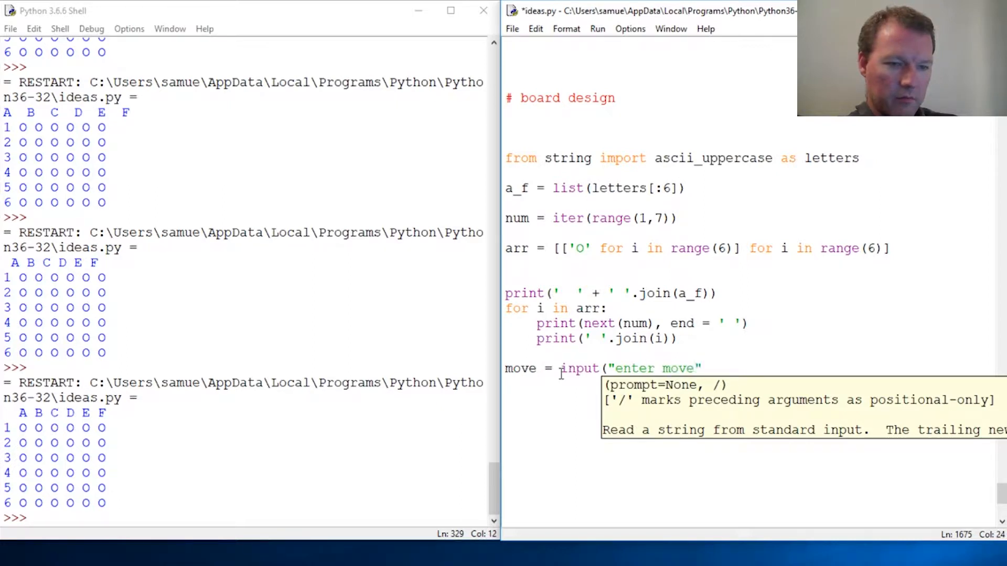
{"action": "type", "text": "\" \""}
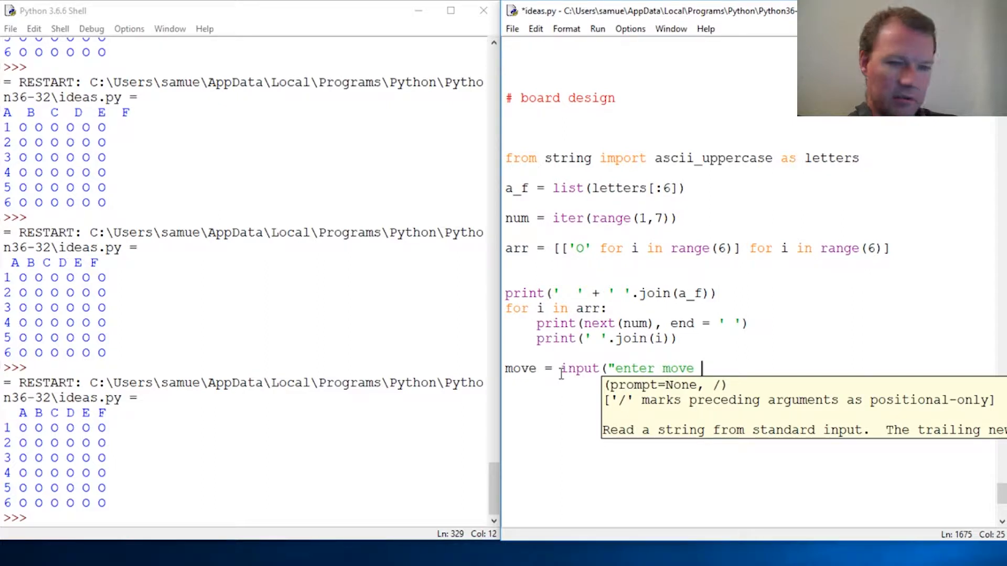
{"action": "type", "text": "(eg"}
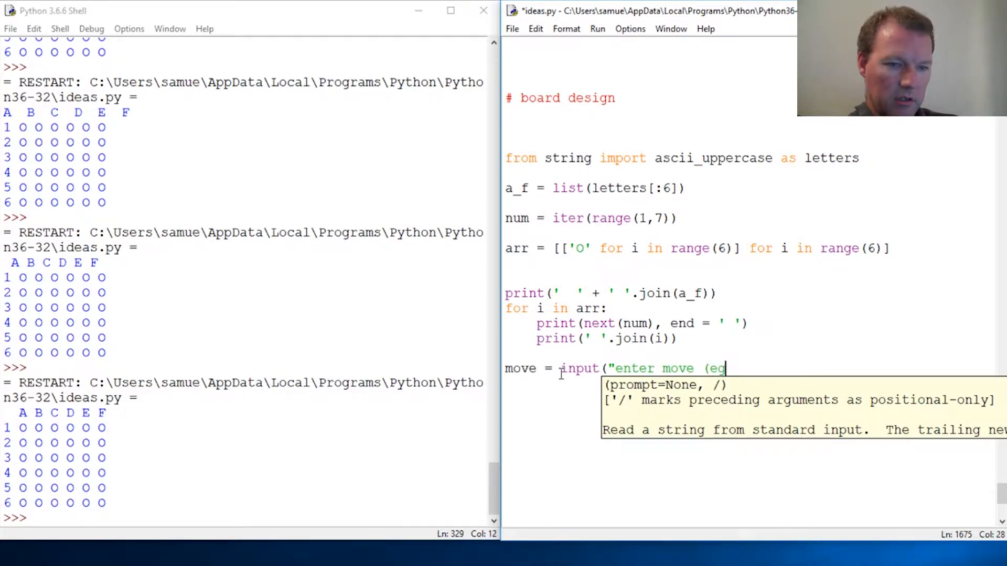
{"action": "type", "text": ". A"}
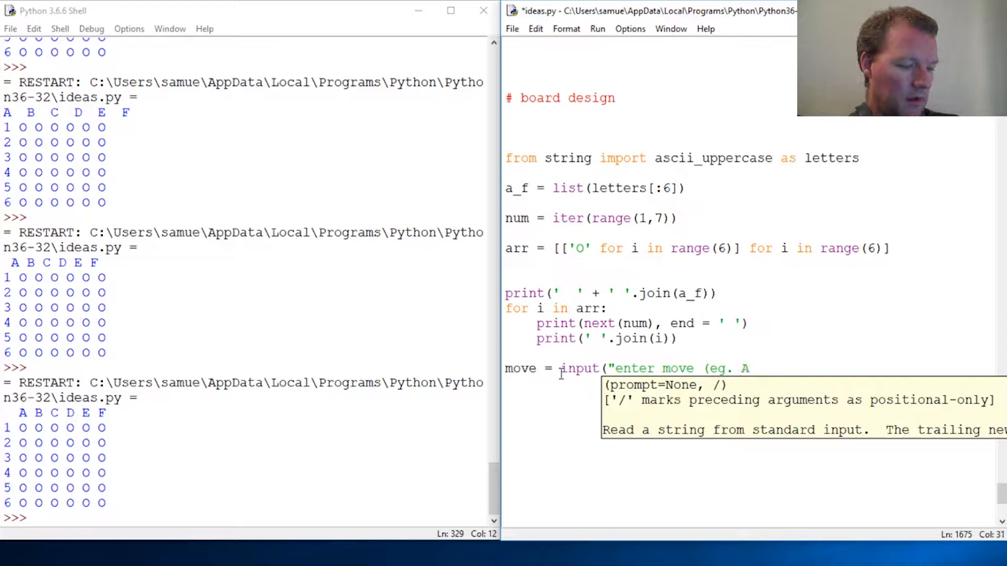
{"action": "type", "text": "5"}
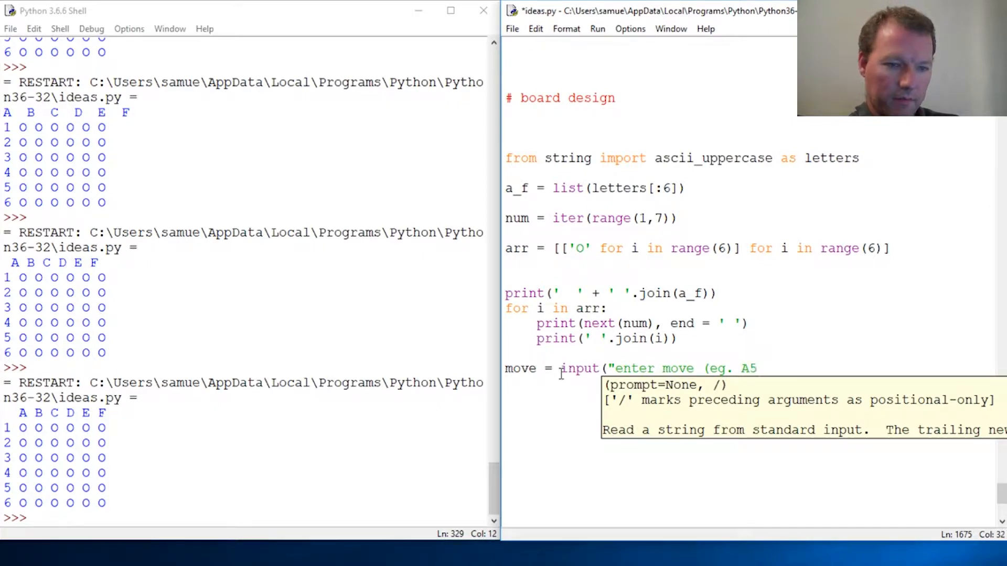
{"action": "type", "text": ":"}
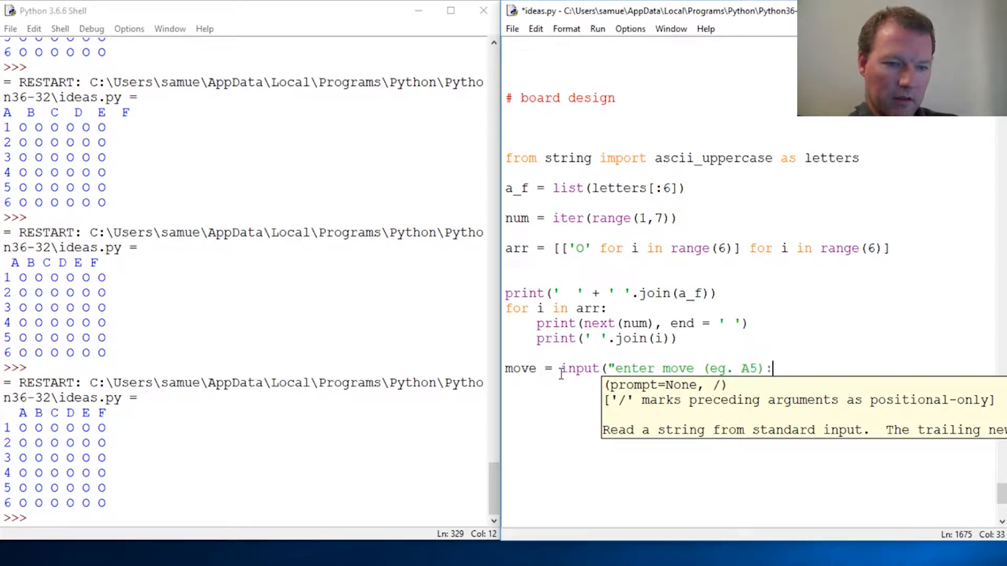
{"action": "type", "text": "\")"}
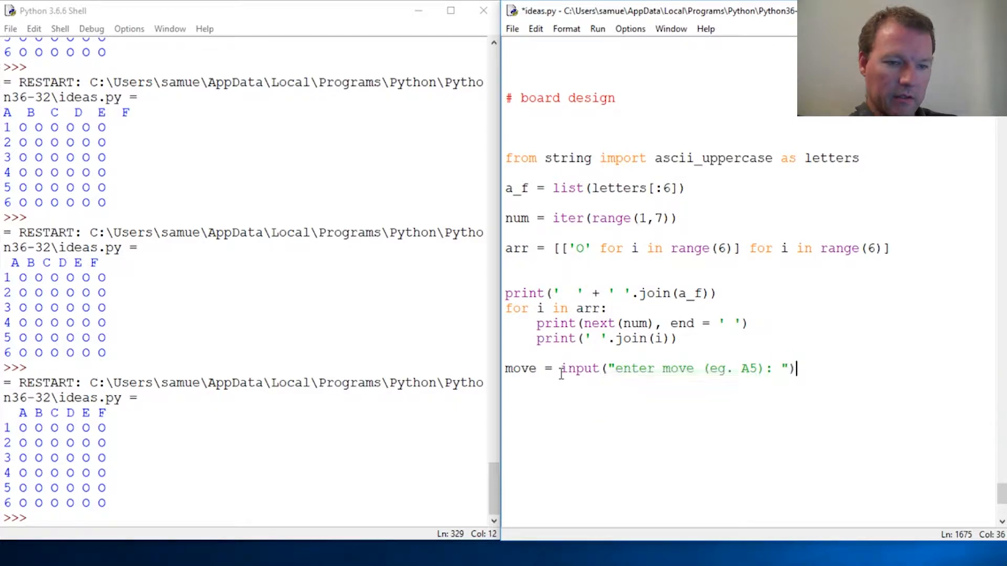
{"action": "key", "text": "Enter"}
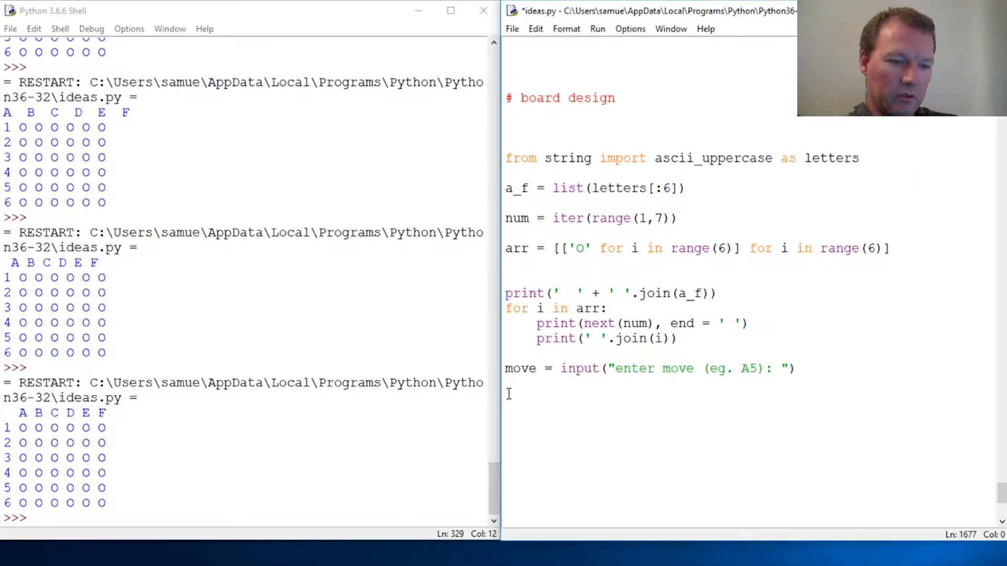
- Add move = list(move) to turn the answer into a list of characters
{"action": "type", "text": "move"}
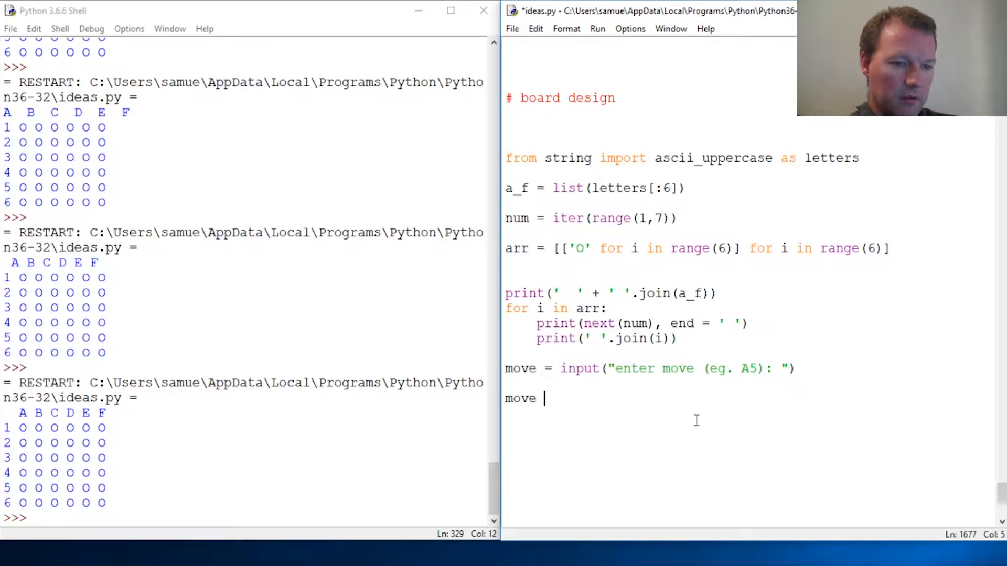
{"action": "type", "text": "="}
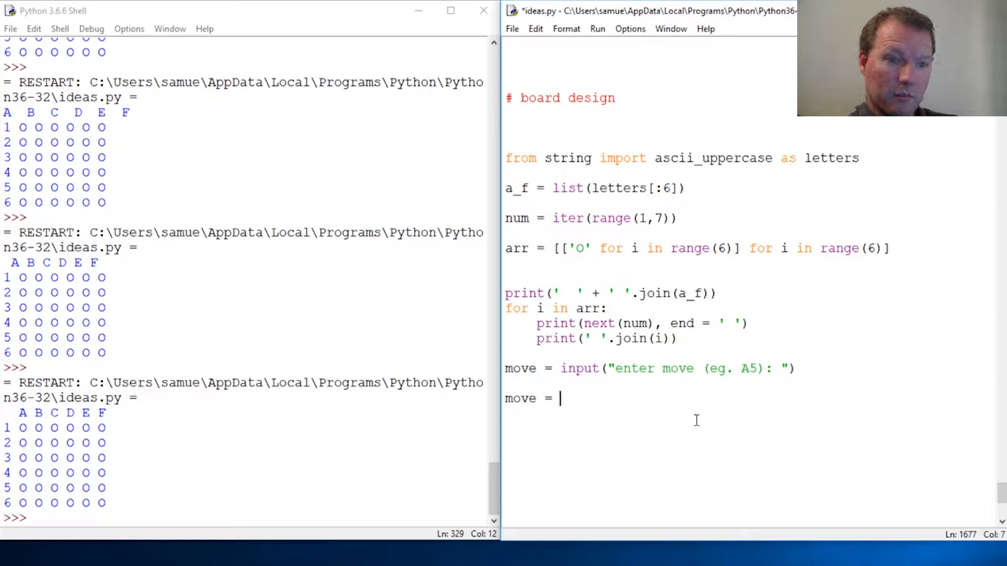
{"action": "mouse_move", "coordinate": [713, 420]}
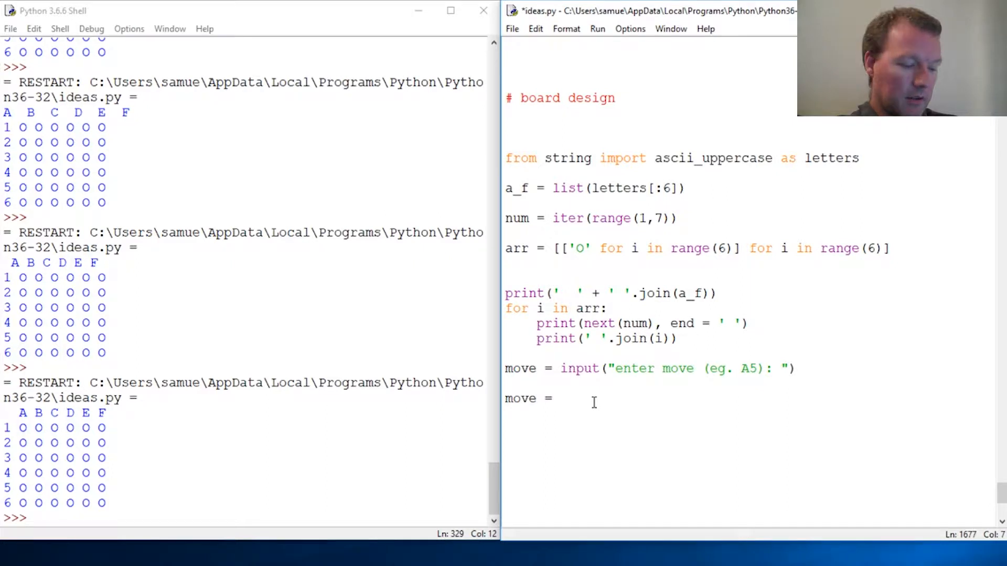
{"action": "type", "text": "list(mov"}
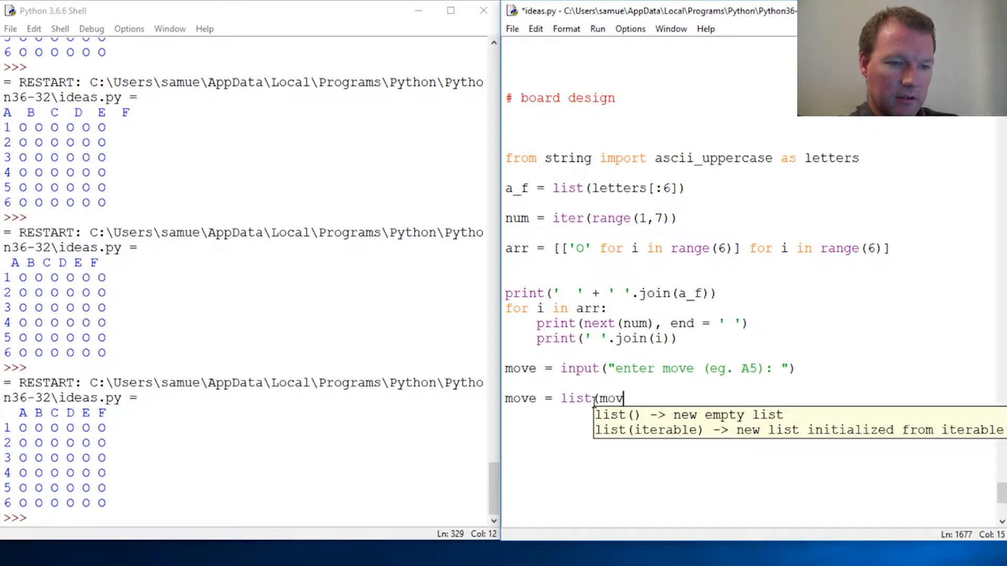
{"action": "type", "text": "e)"}
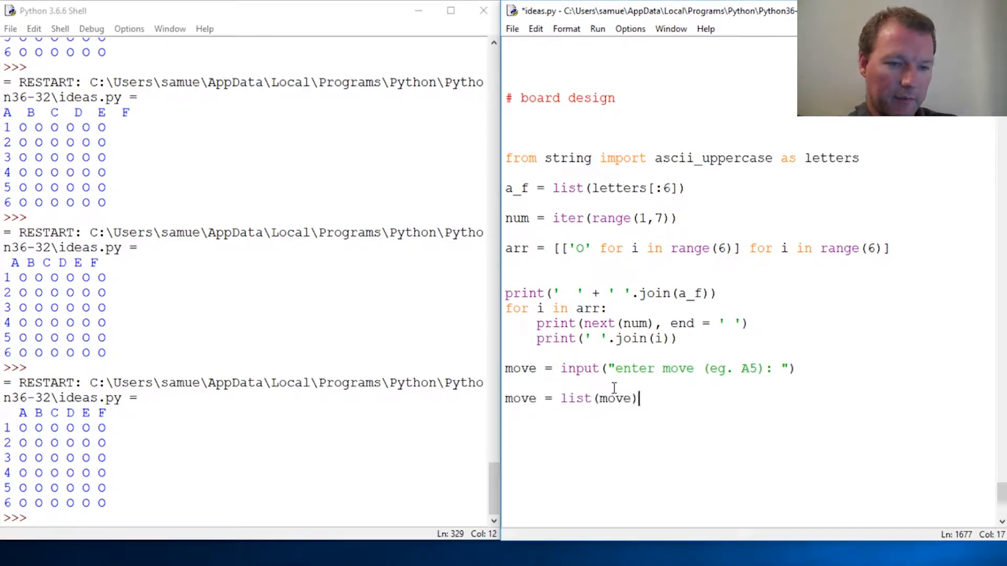
{"action": "left_click_drag", "start_coordinate": [561, 398], "coordinate": [640, 399]}
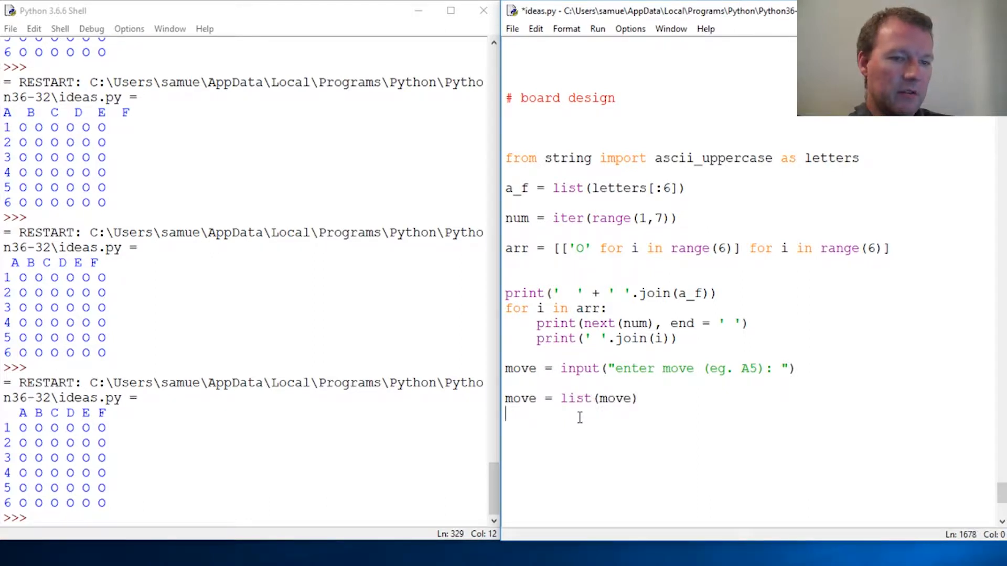
- Save and run ideas.py, answering the move prompt with A5
{"action": "key", "text": "F5"}
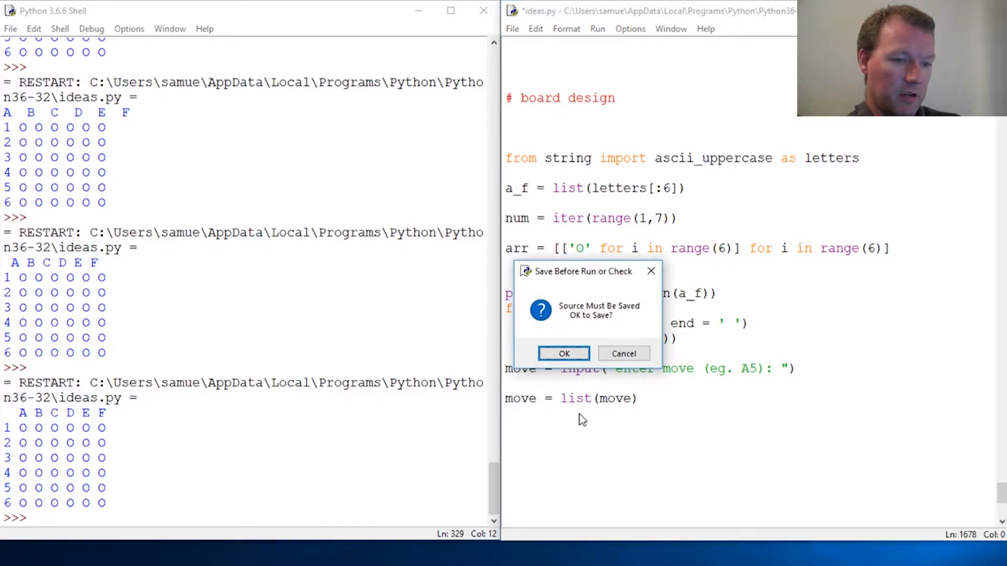
{"action": "left_click", "coordinate": [563, 353]}
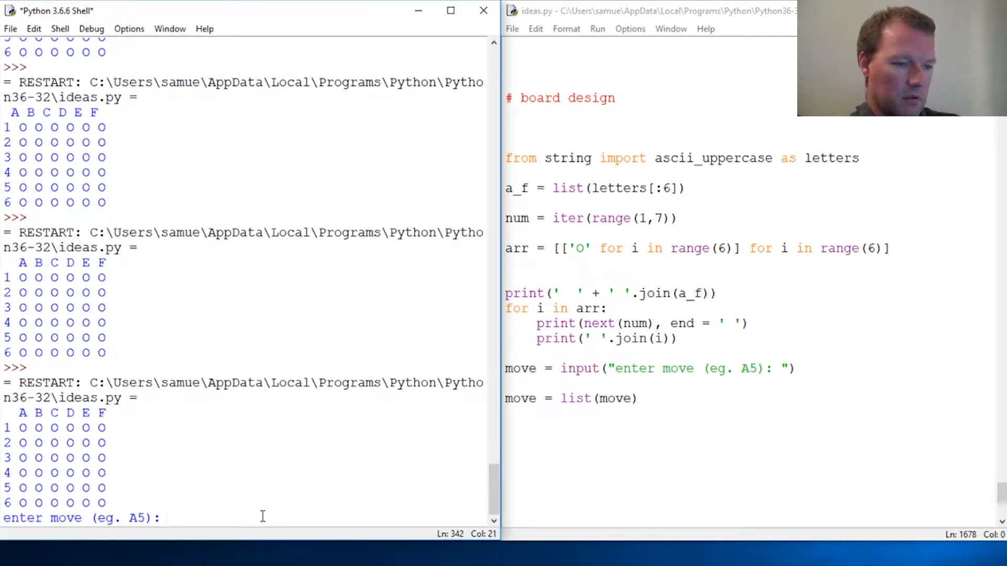
{"action": "type", "text": "A5"}
{"action": "type", "text": "move"}
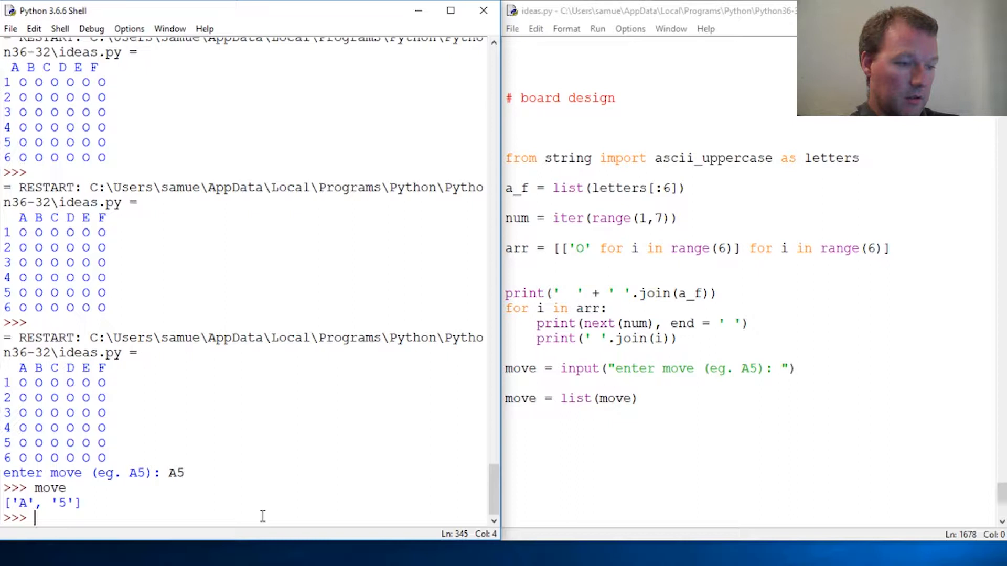
- Check type(move) and type(move[0]) in the Shell, confirming a list of strings
{"action": "type", "text": "type(move"}
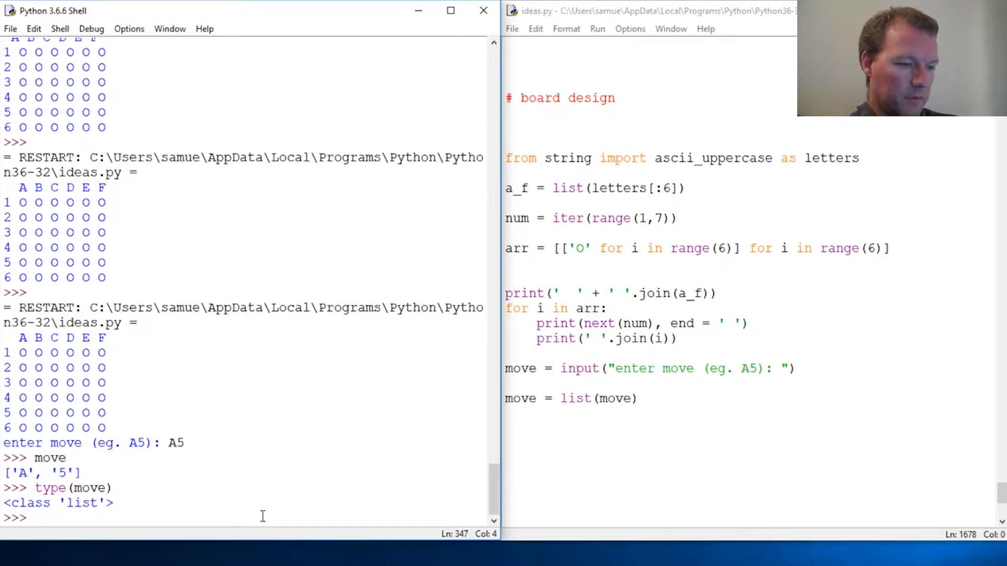
{"action": "type", "text": "type"}
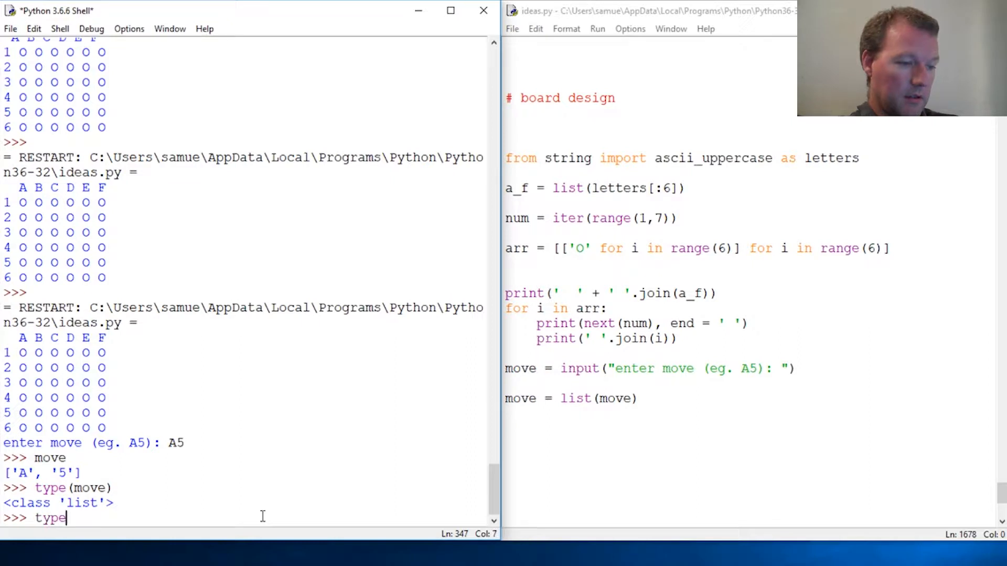
{"action": "type", "text": "(move"}
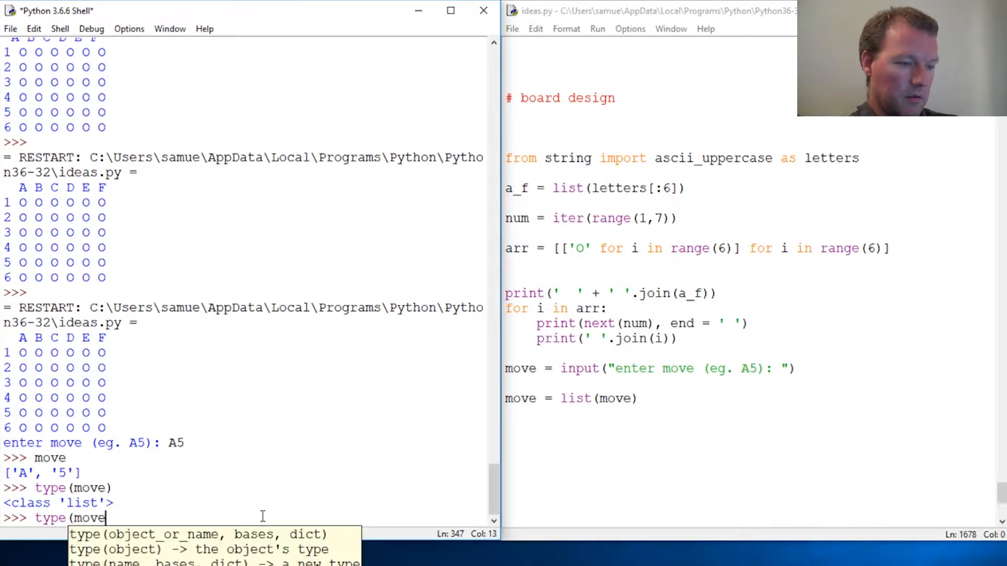
{"action": "type", "text": "[0]"}
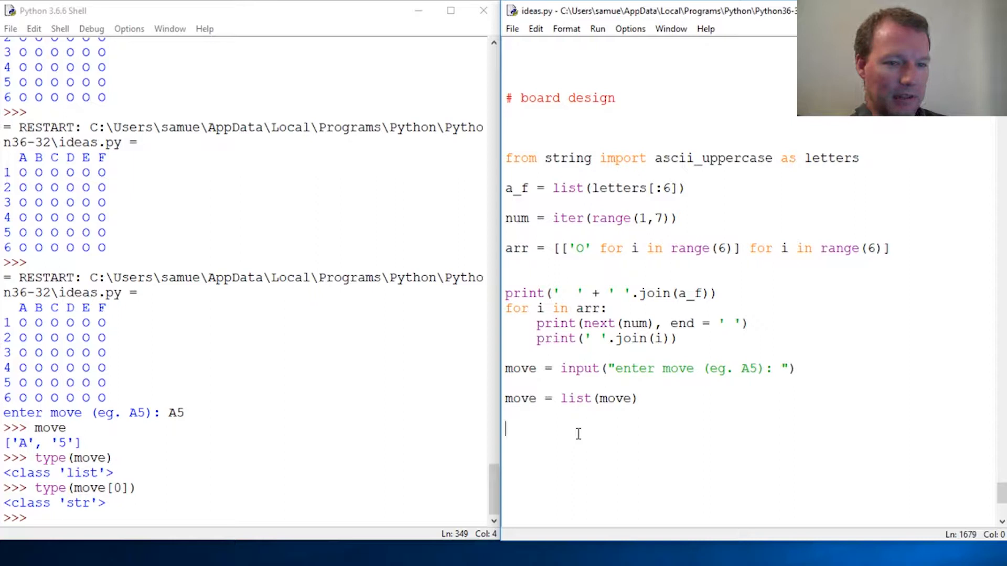
- Write the check if move[0] = "A": in the editor
{"action": "scroll", "scroll_direction": "down", "scroll_amount": 3}
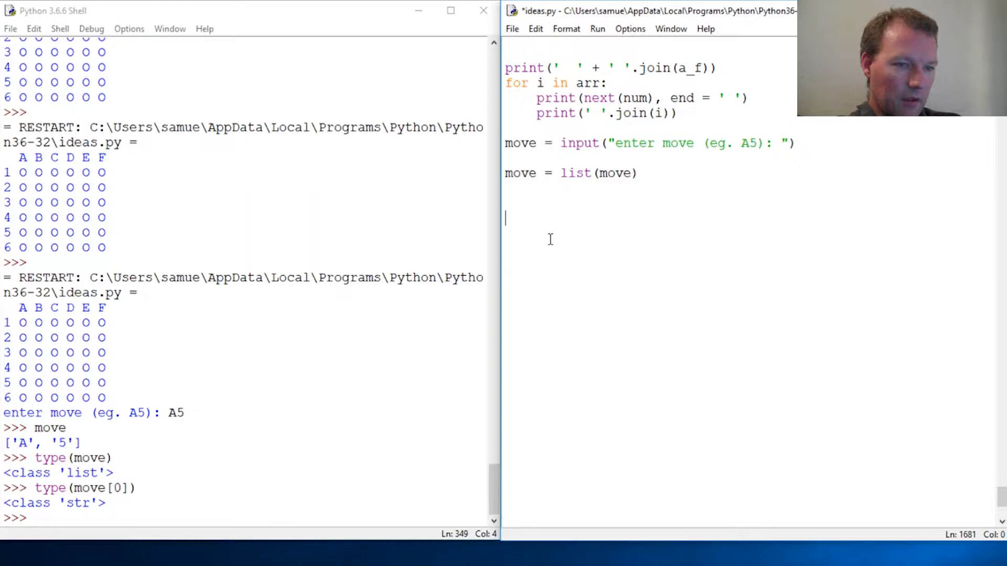
{"action": "type", "text": "if move"}
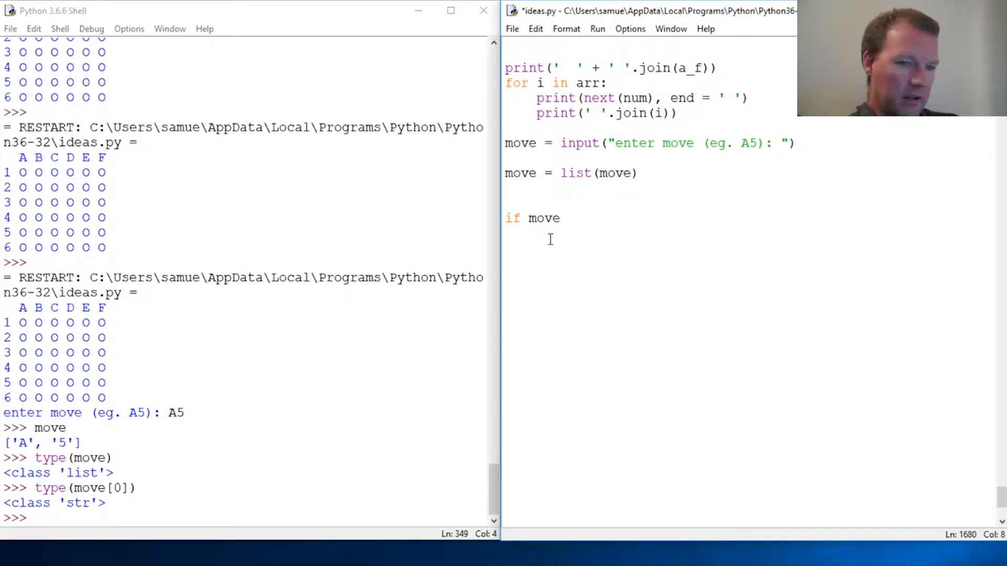
{"action": "key", "text": "BackSpace"}
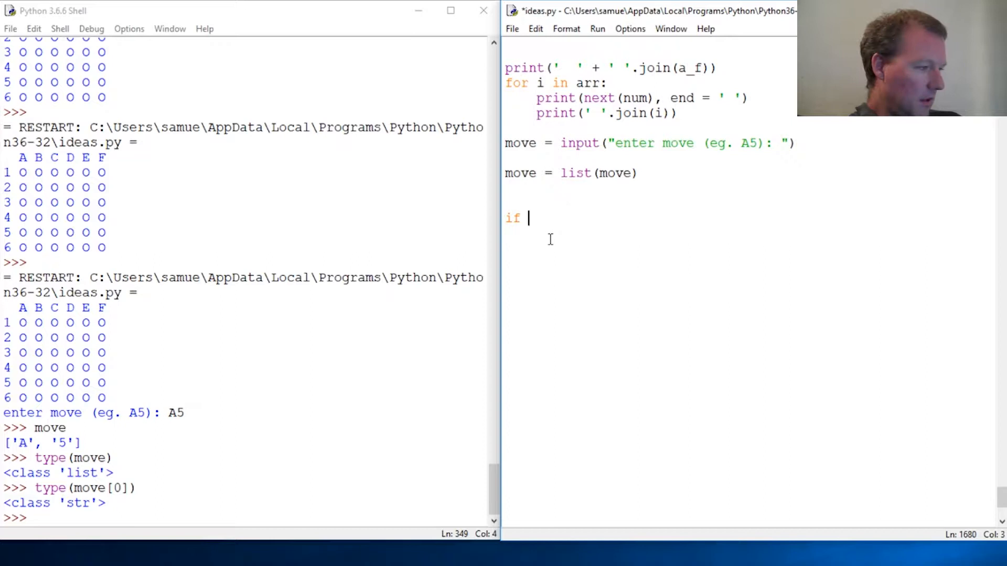
{"action": "type", "text": "mo"}
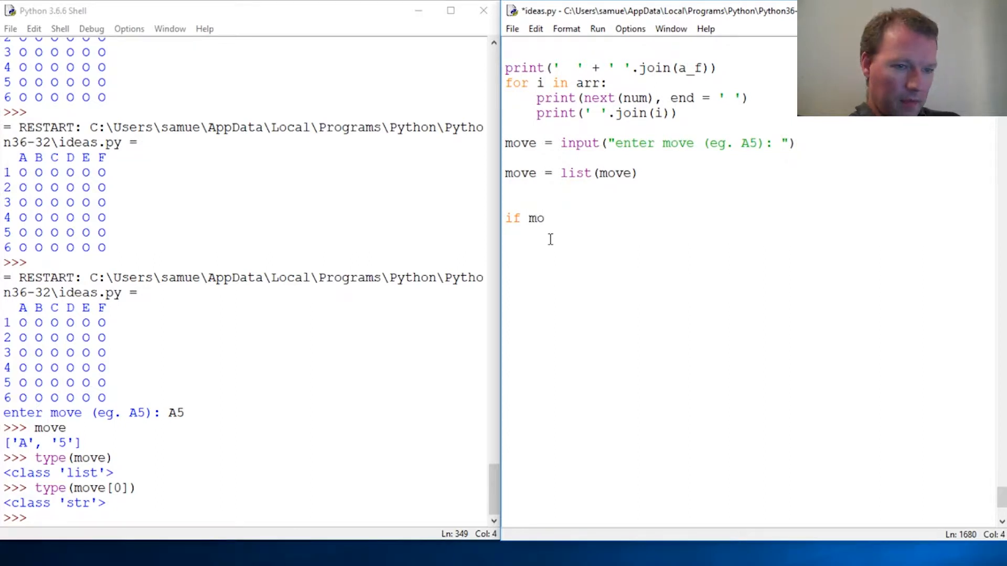
{"action": "type", "text": "ve[0"}
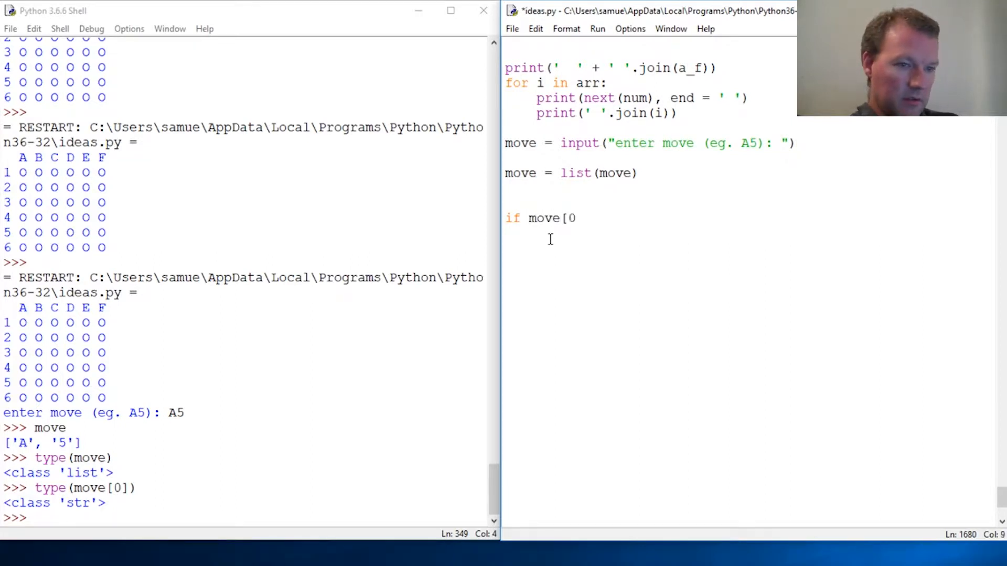
{"action": "type", "text": "] ="}
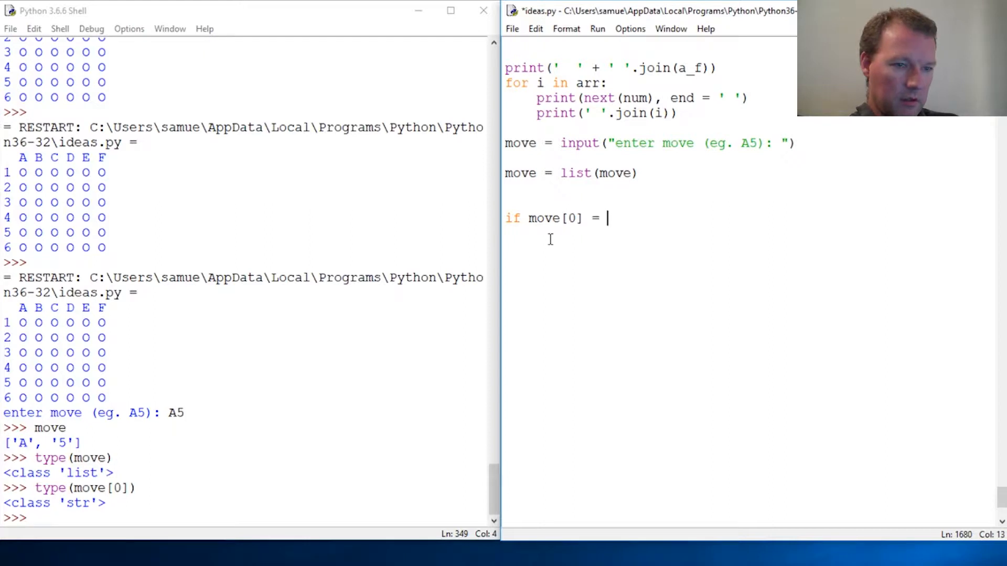
{"action": "type", "text": "\""}
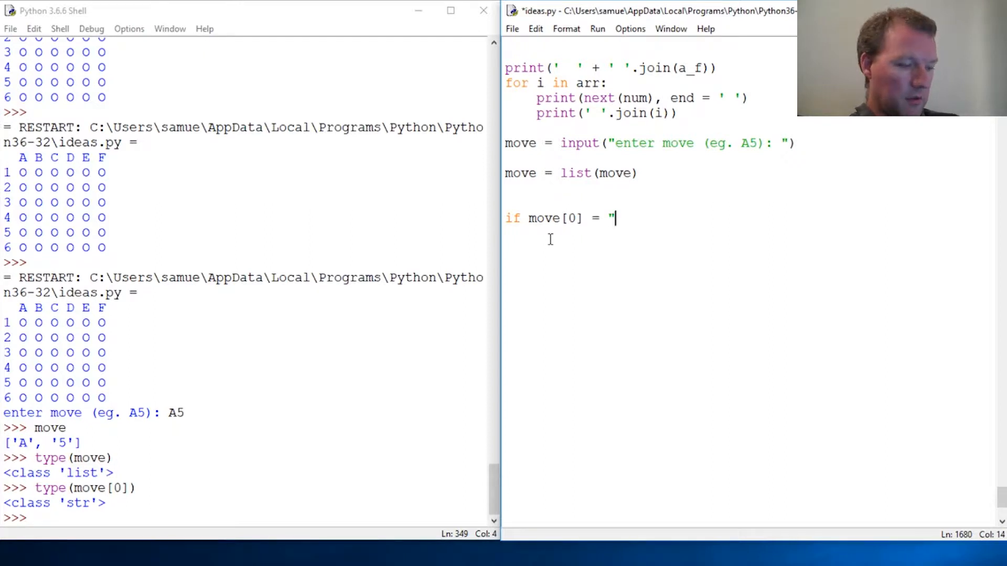
{"action": "type", "text": "A\""}
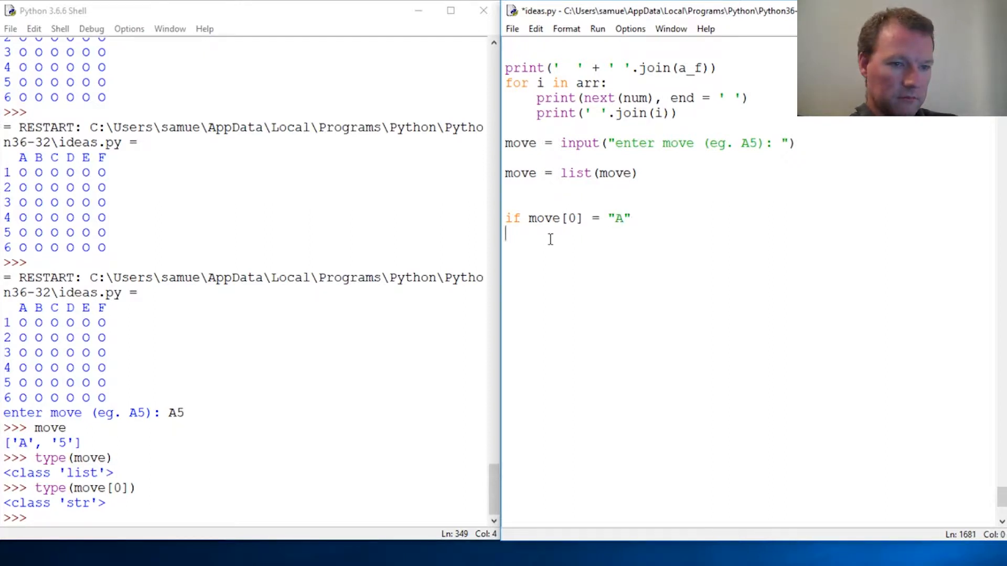
{"action": "type", "text": ":"}
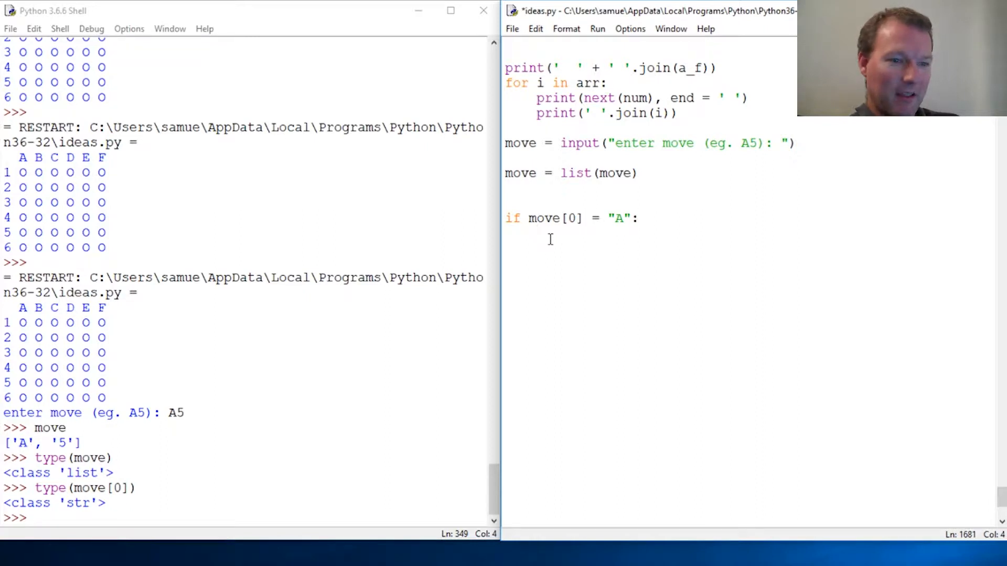
- Under it index the board row as arr[move[1]-1][0], then start arr in the Shell
{"action": "type", "text": "are"}
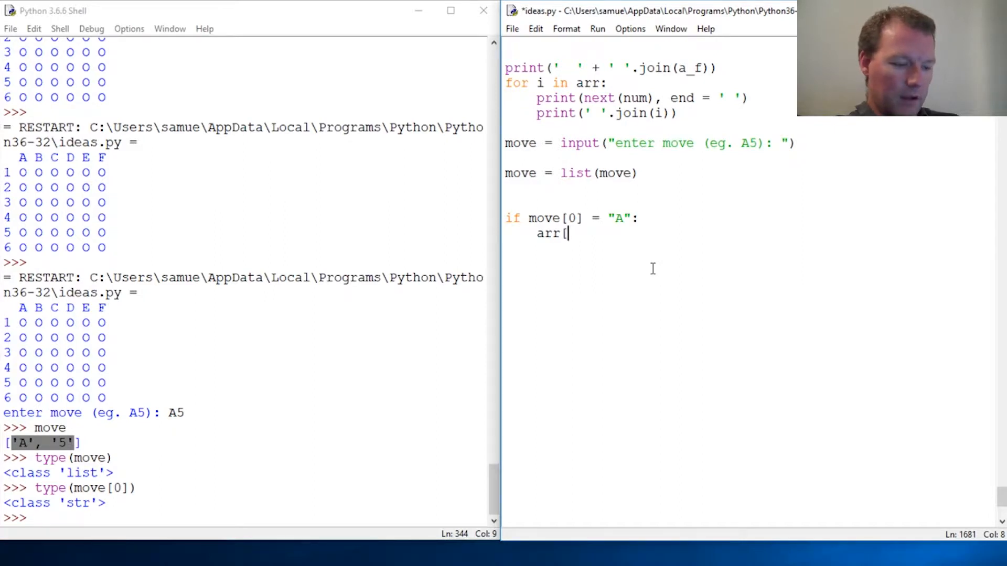
{"action": "type", "text": "0"}
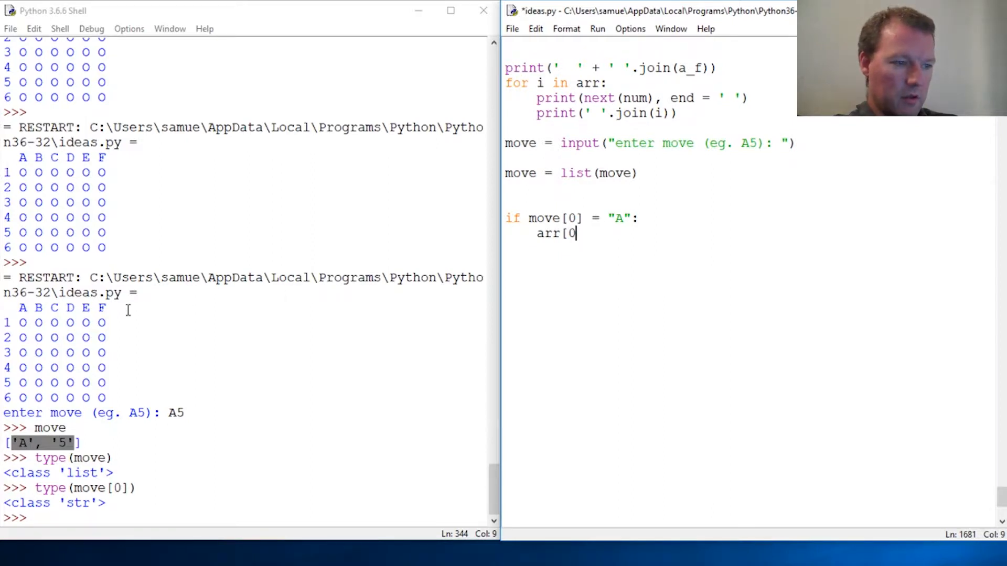
{"action": "key", "text": "BackSpace"}
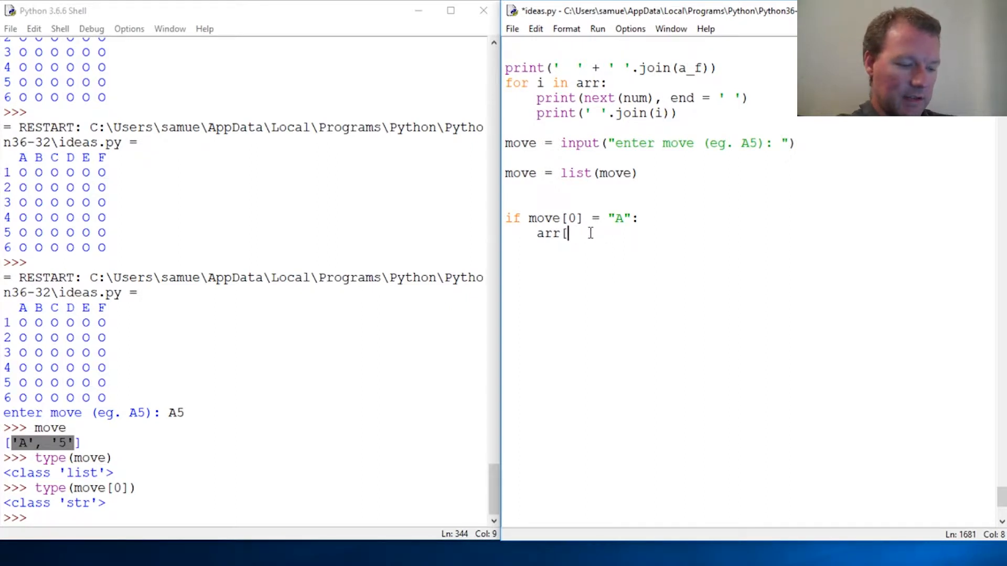
{"action": "type", "text": "0]"}
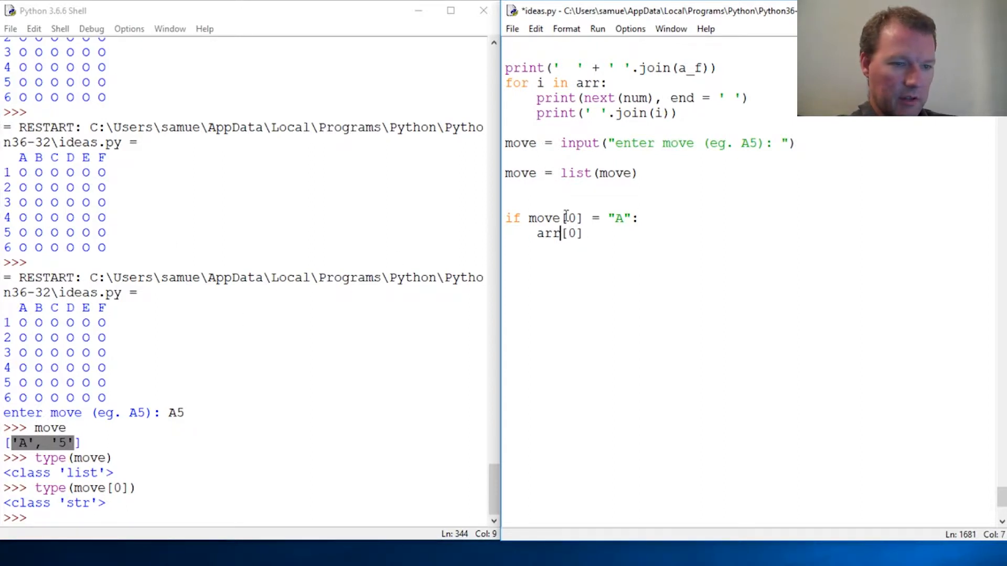
{"action": "type", "text": "["}
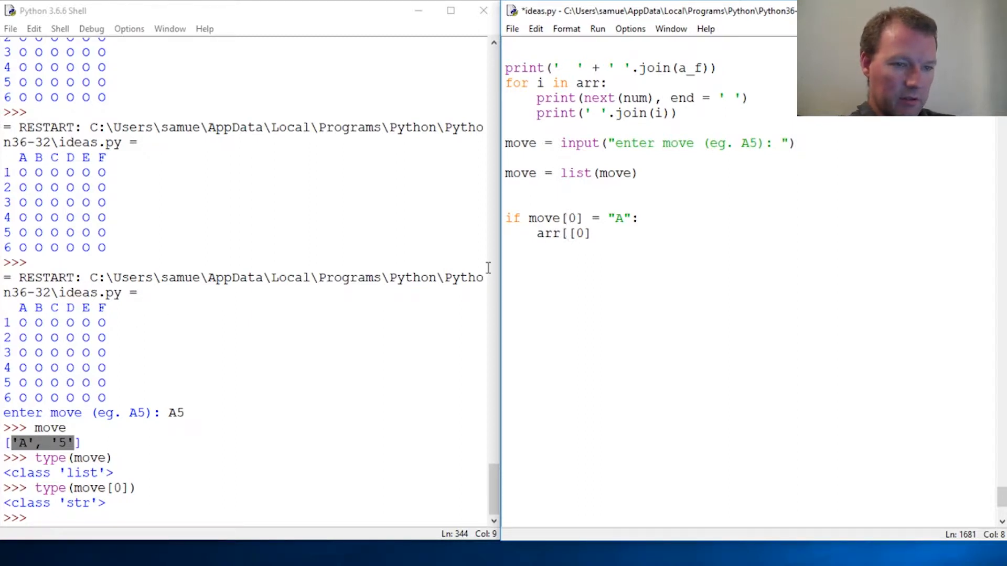
{"action": "type", "text": "move[0]"}
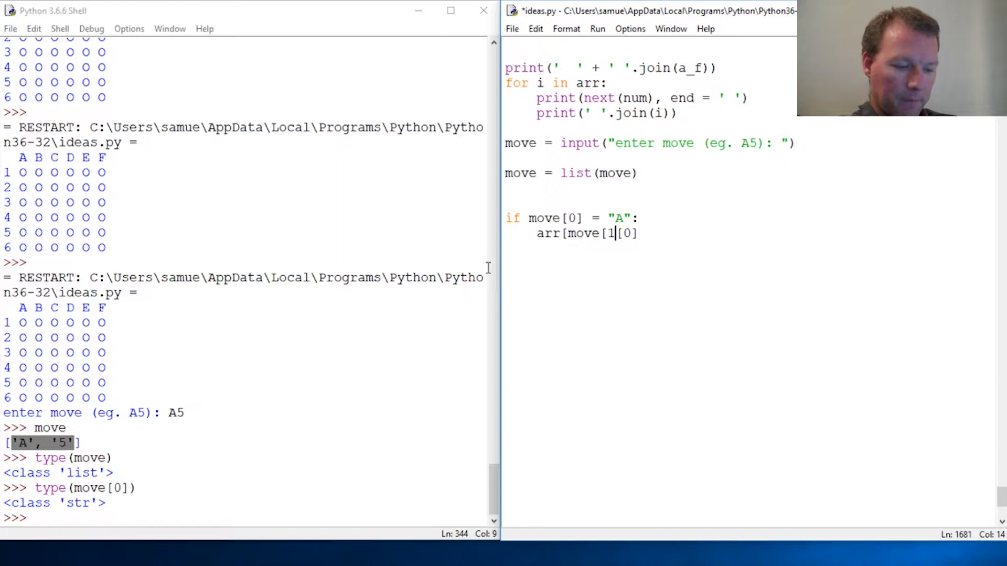
{"action": "type", "text": "]"}
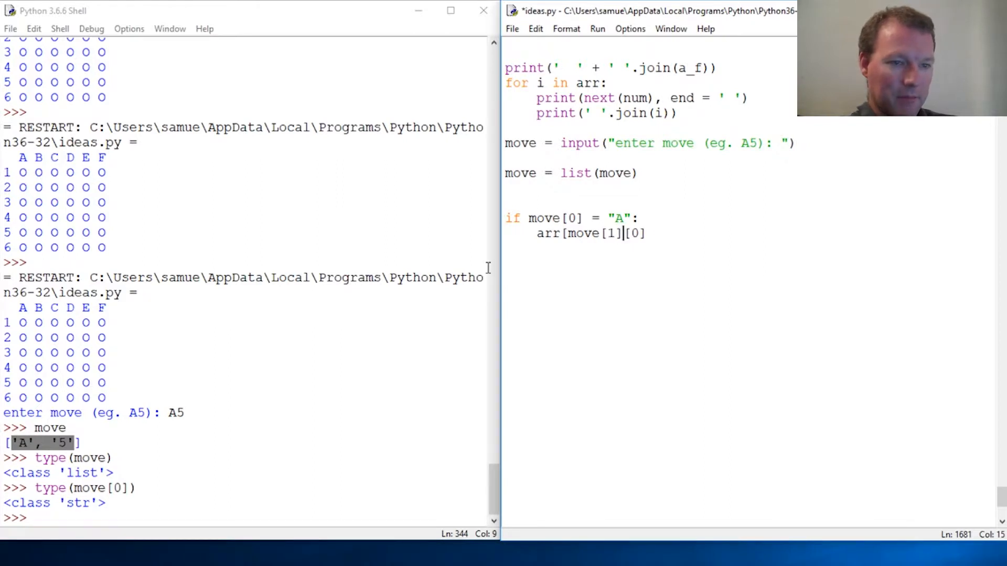
{"action": "type", "text": "-1"}
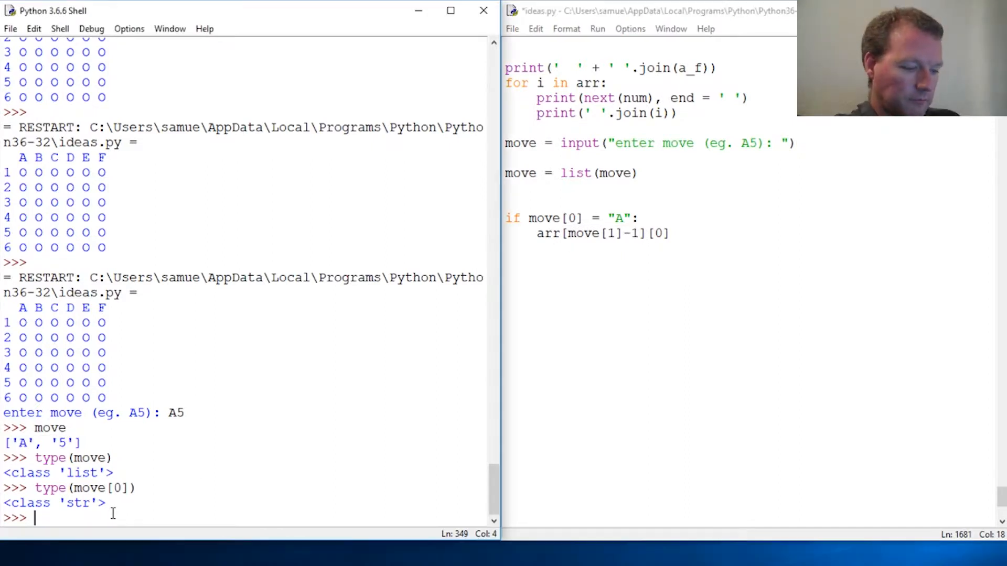
{"action": "type", "text": "arr"}
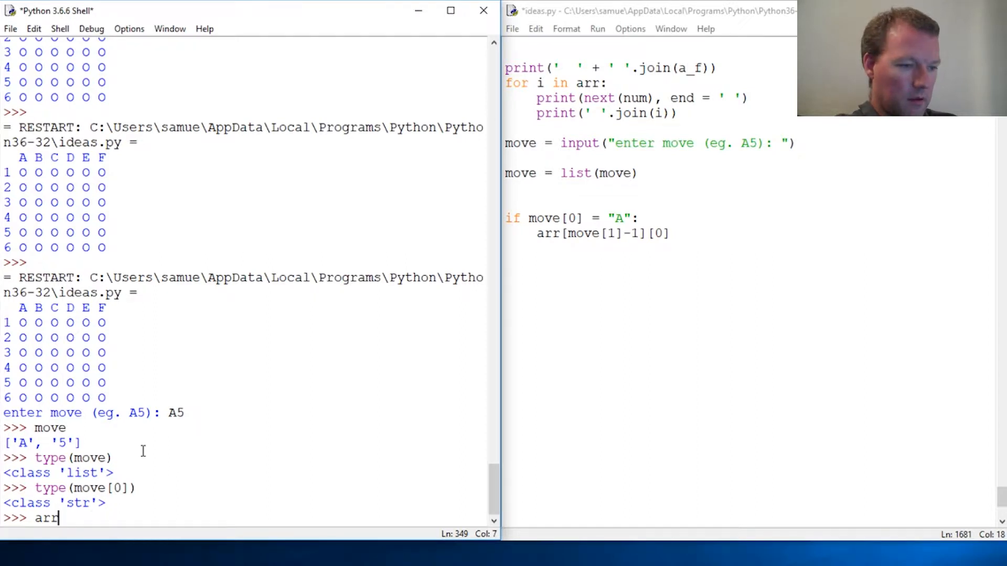
- In the Shell read arr[0][0] and set arr[0][0] = ' '
{"action": "type", "text": "["}
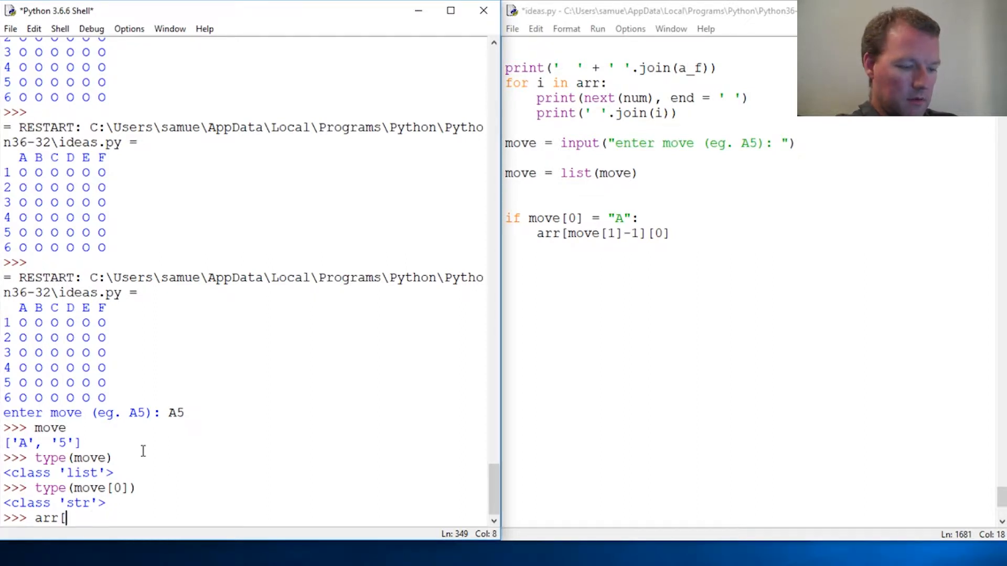
{"action": "type", "text": "0"}
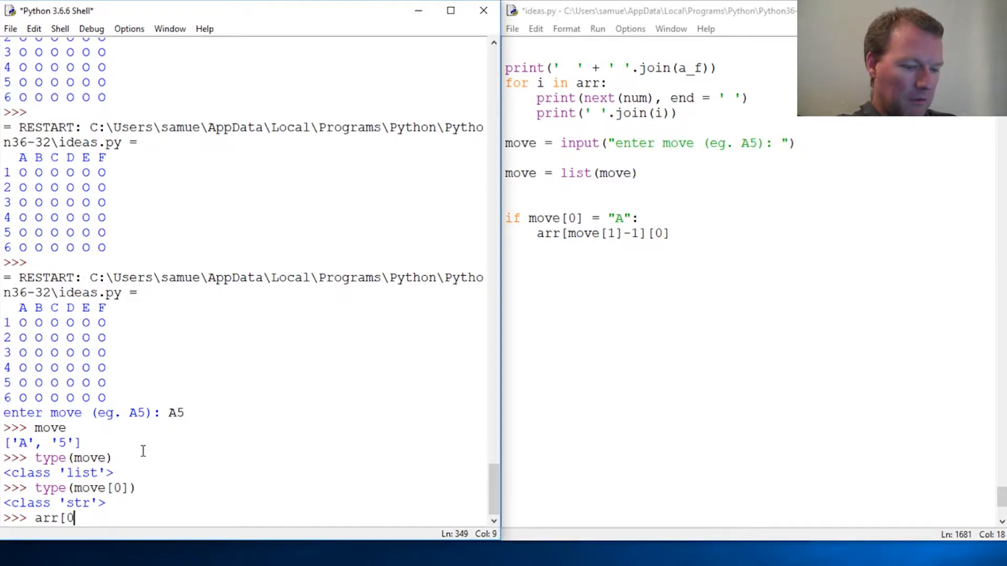
{"action": "type", "text": "][0"}
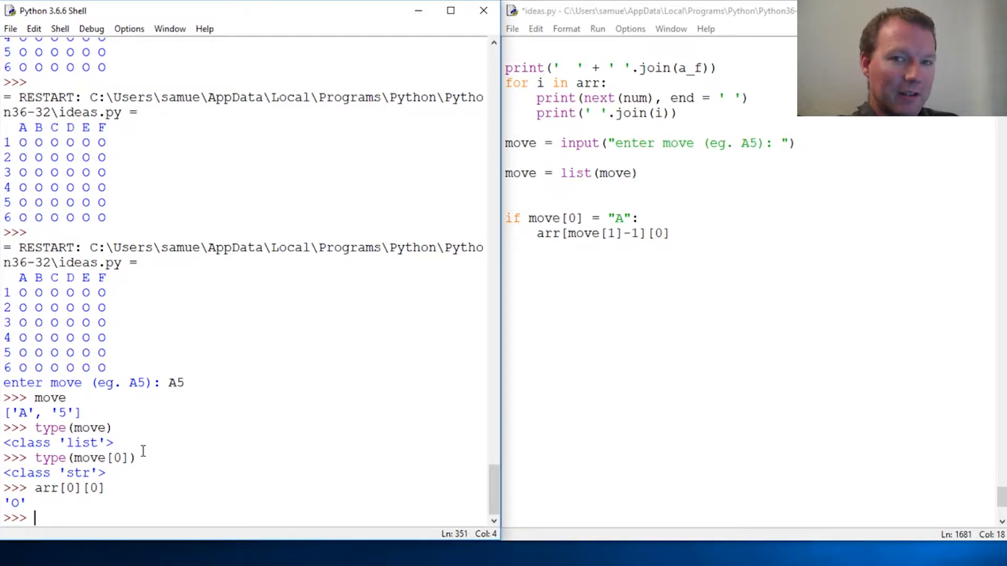
{"action": "type", "text": "ar"}
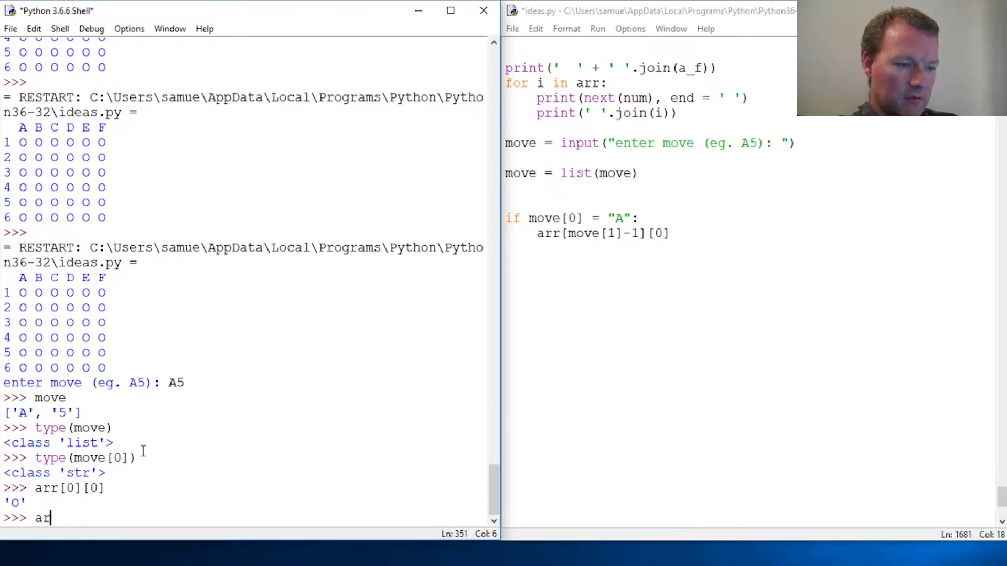
{"action": "type", "text": "[0]"}
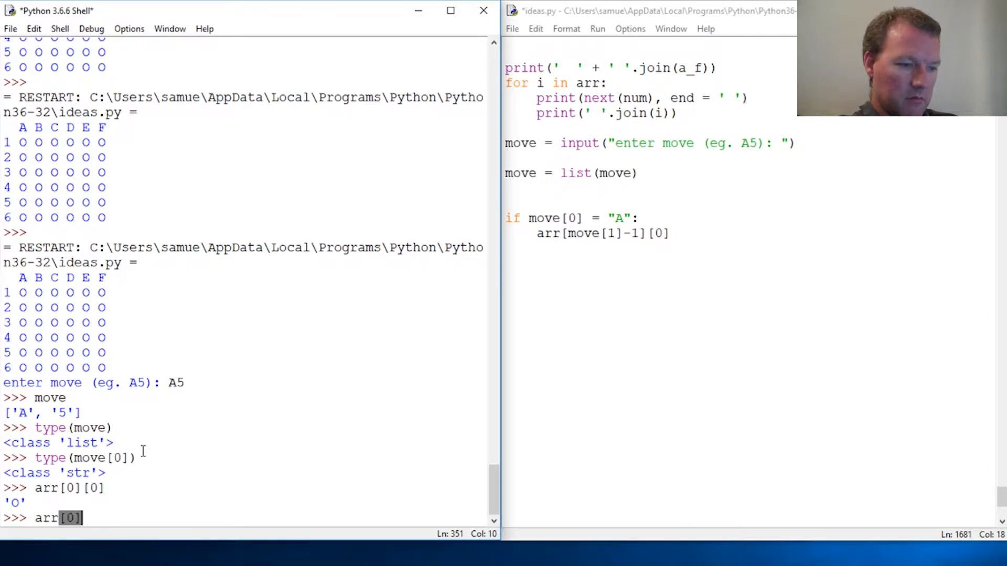
{"action": "type", "text": "[0] = '"}
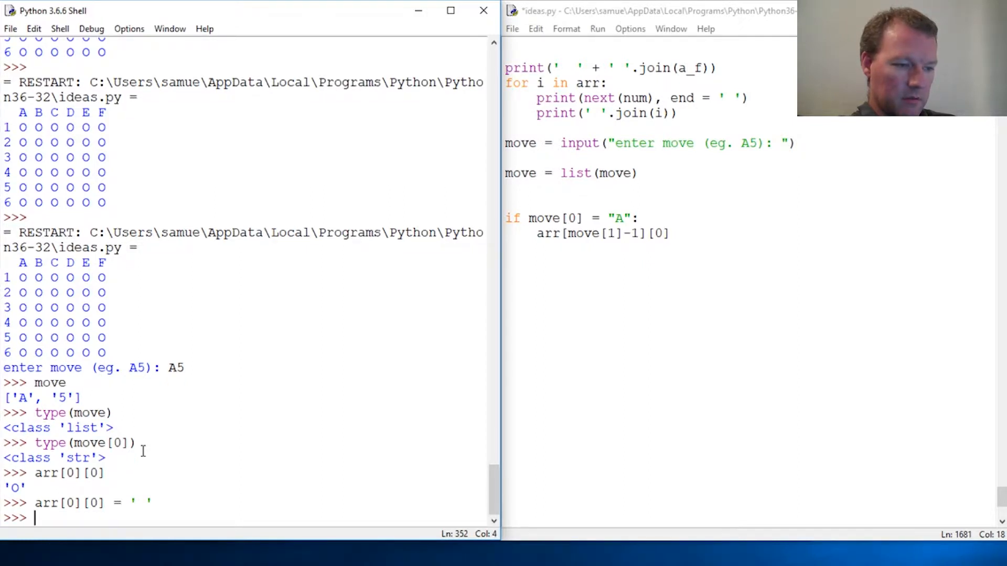
- Loop for i in arr: print(i) to show the first cell blanked
{"action": "type", "text": "print("}
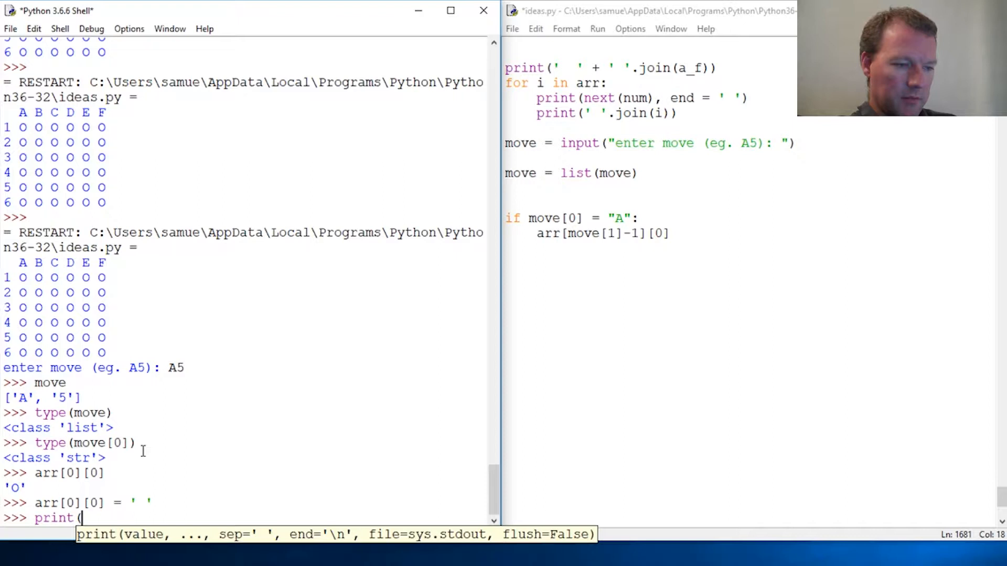
{"action": "type", "text": "for i"}
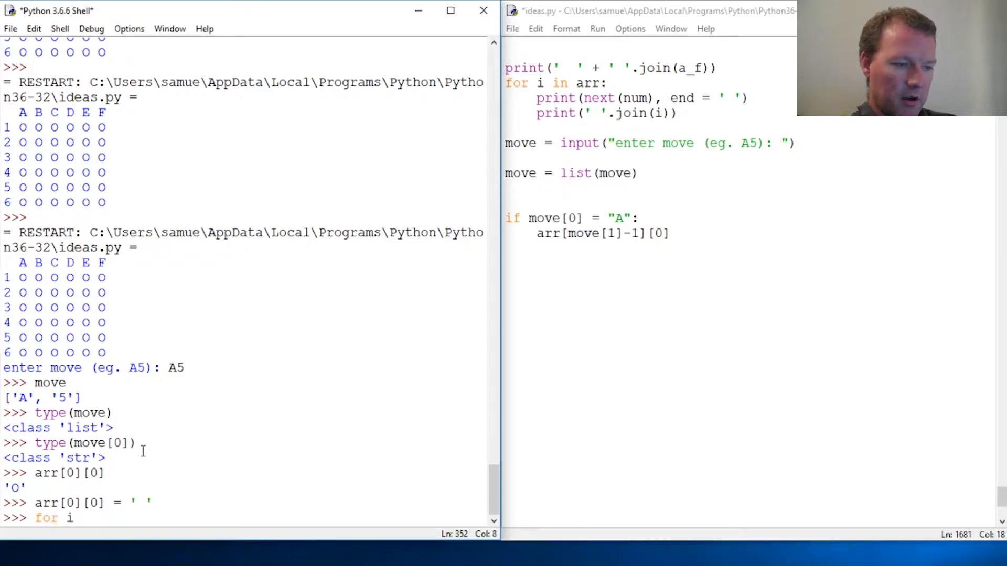
{"action": "type", "text": "in"}
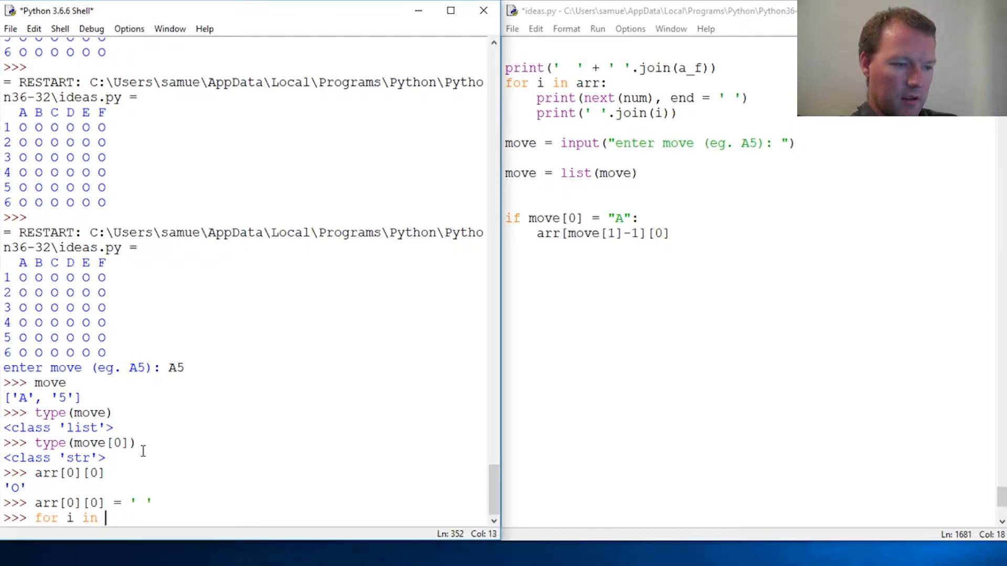
{"action": "type", "text": "arr:"}
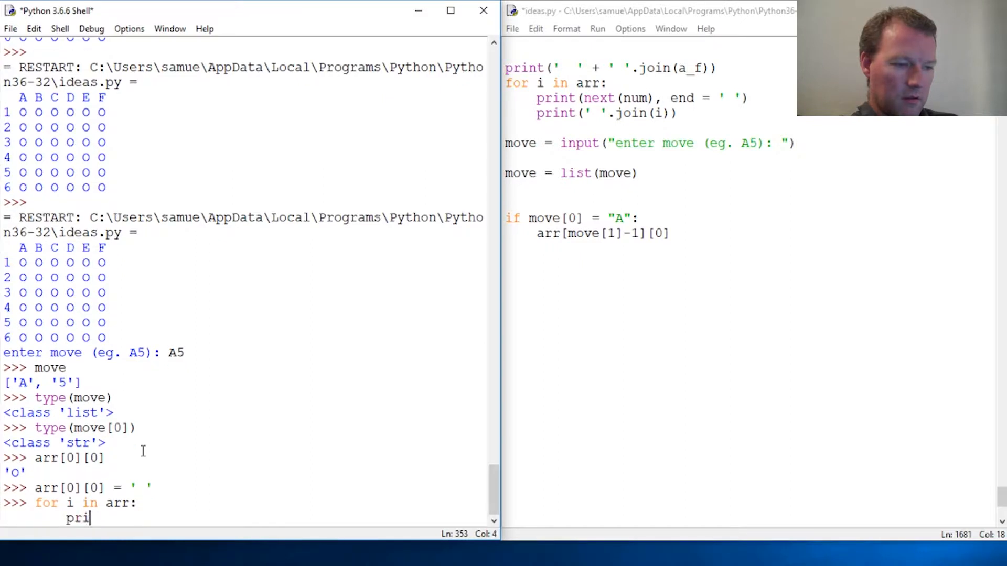
{"action": "type", "text": "nt(i)"}
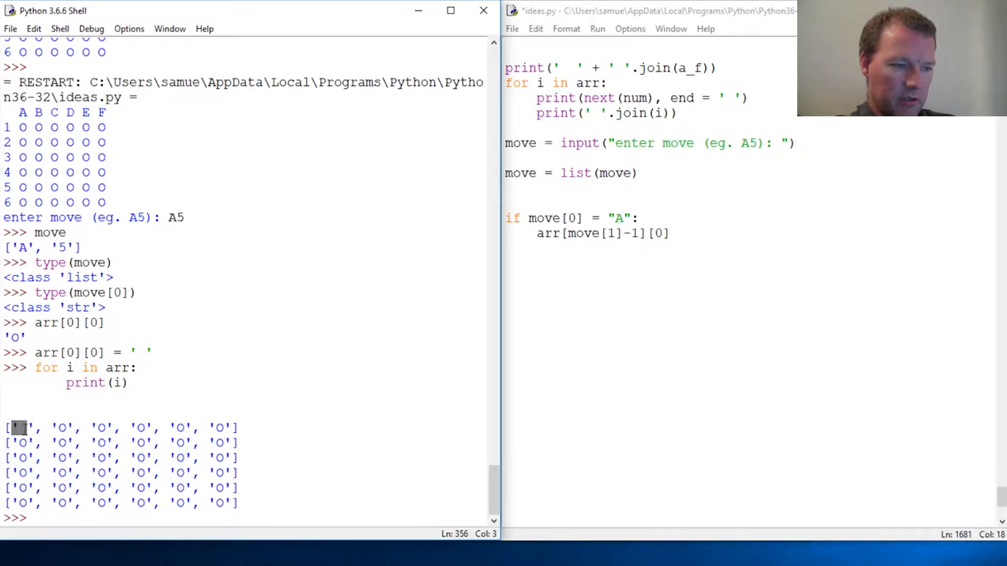
{"action": "mouse_move", "coordinate": [348, 387]}
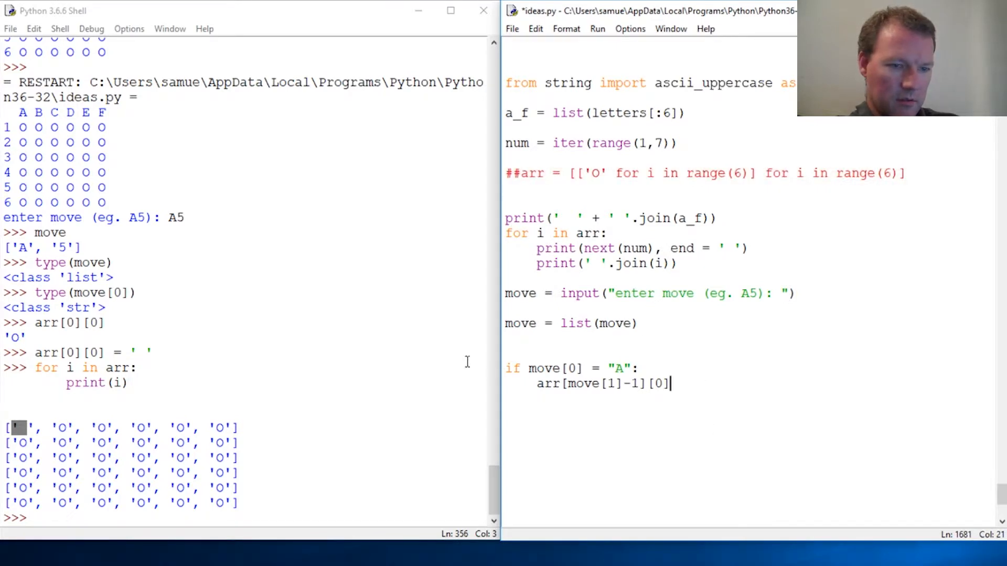
- Select the two move-check lines and rerun ideas.py, hitting a NameError on arr
{"action": "left_click_drag", "start_coordinate": [508, 368], "coordinate": [671, 384]}
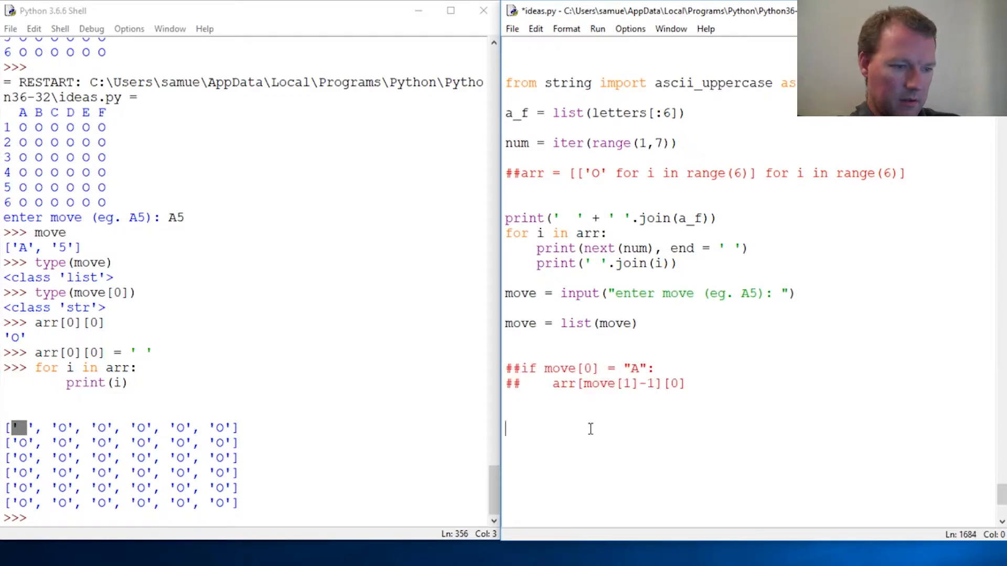
{"action": "key", "text": "F5"}
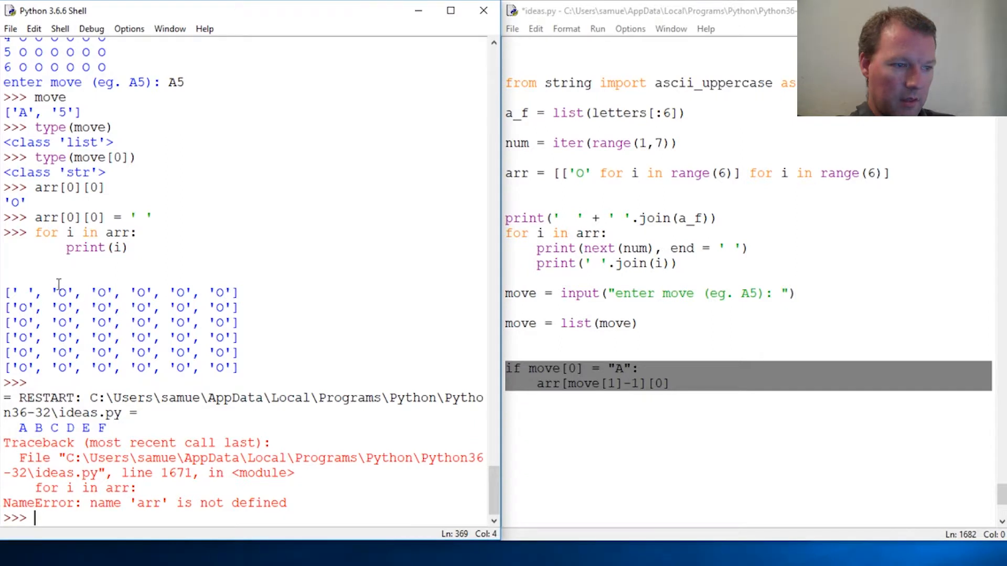
{"action": "mouse_move", "coordinate": [471, 346]}
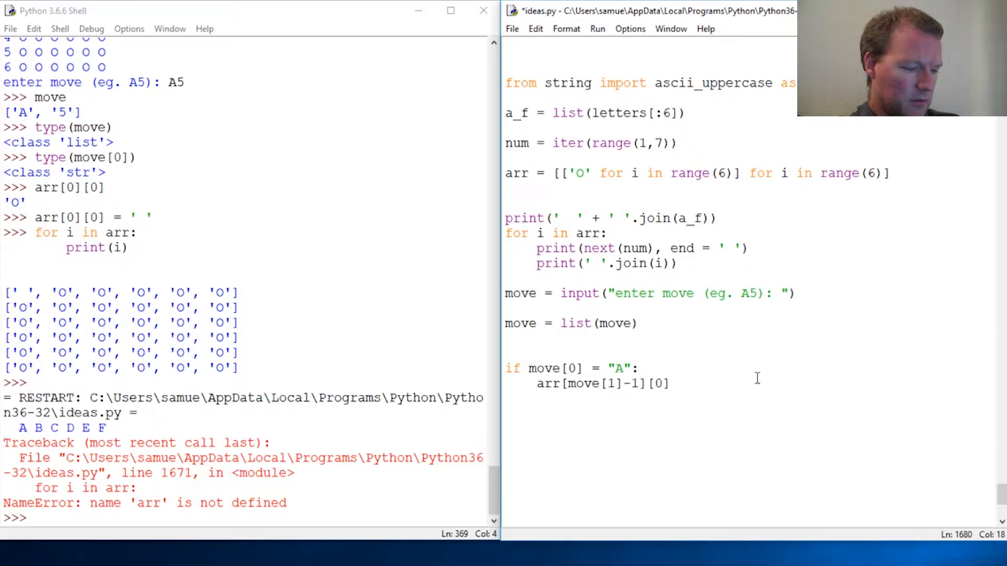
- Add the comment '# number first letter second' beside the if check
{"action": "type", "text": "#"}
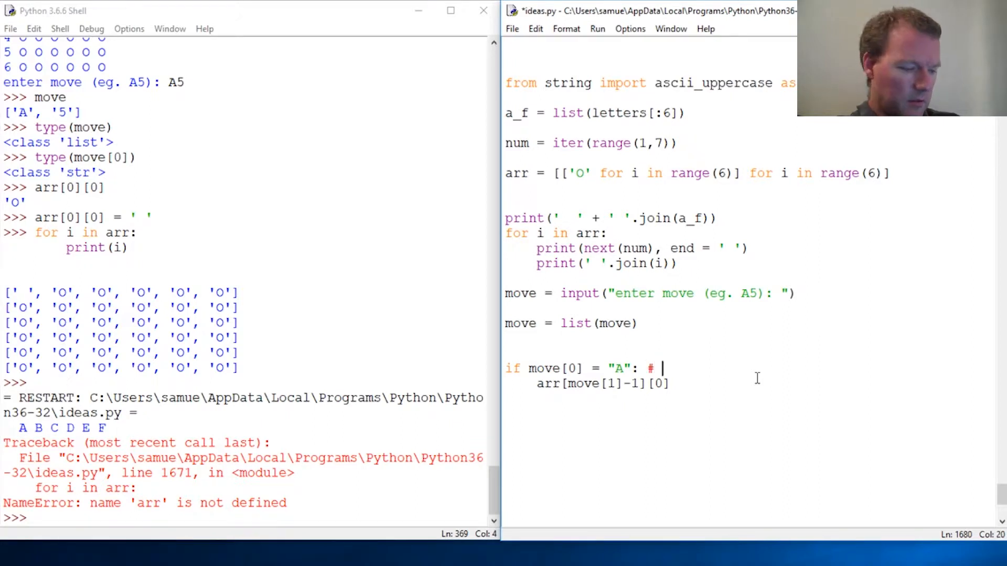
{"action": "type", "text": "number"}
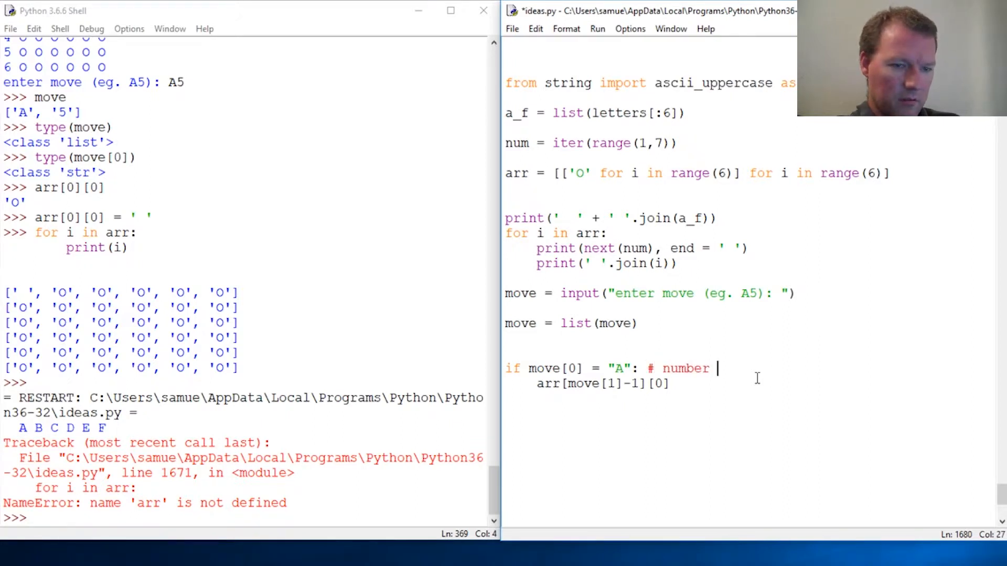
{"action": "type", "text": "fir"}
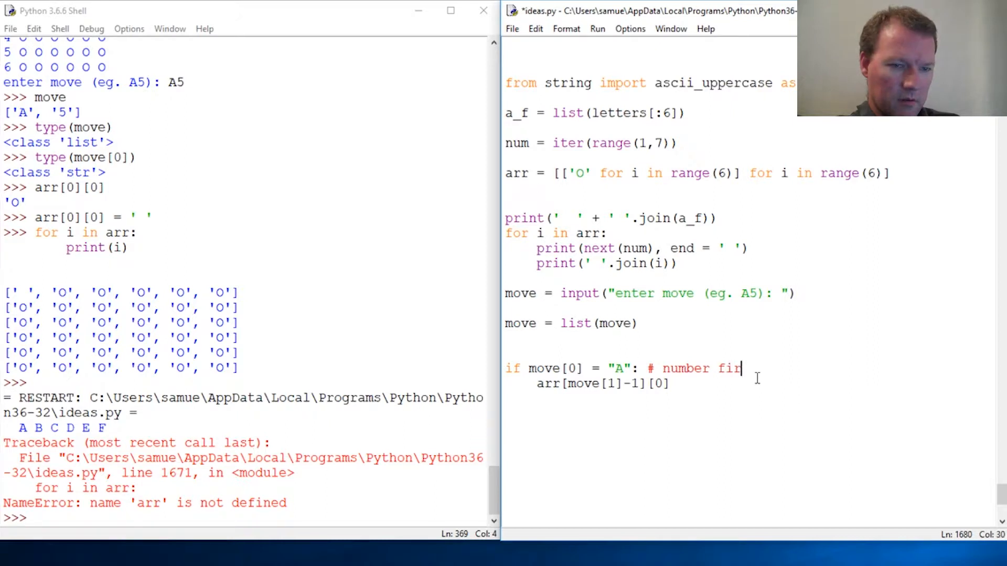
{"action": "type", "text": "st letter seco"}
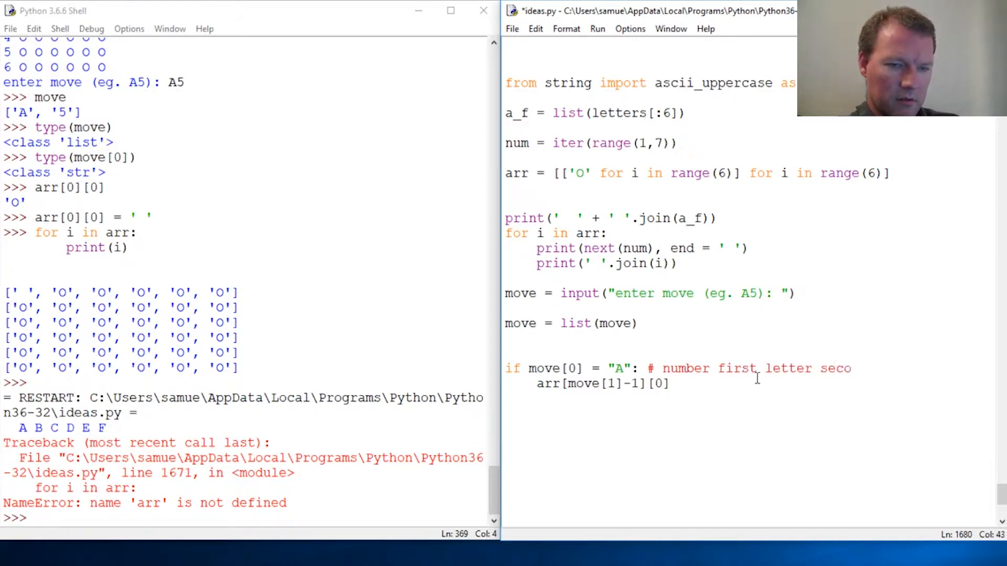
{"action": "type", "text": "nd"}
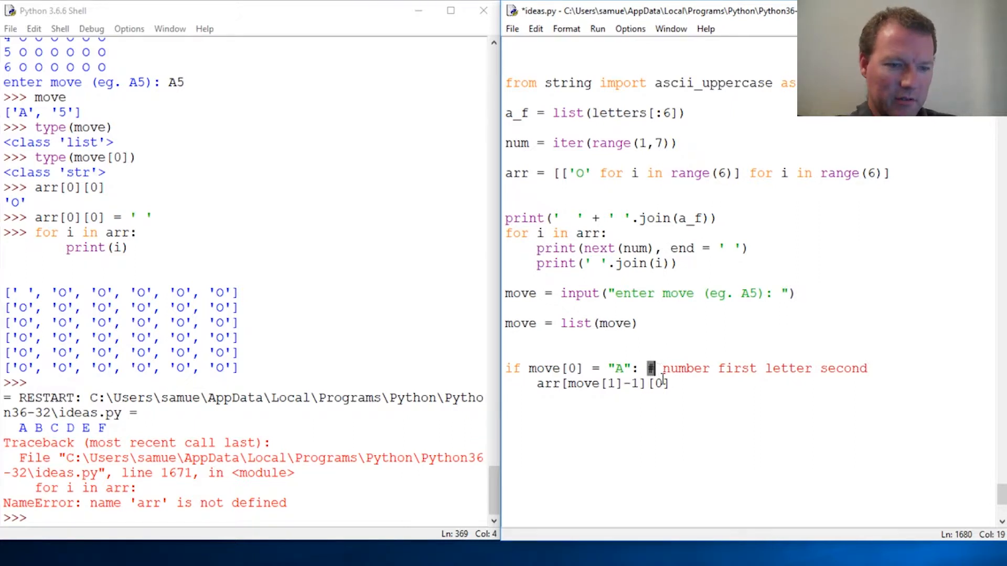
{"action": "double_click", "coordinate": [587, 383]}
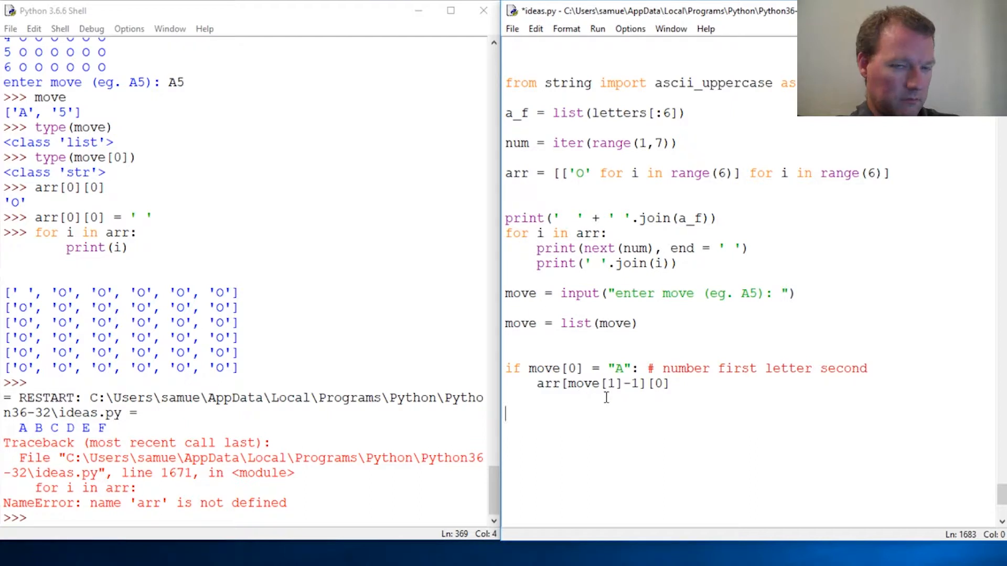
- Rerun, dismiss the SyntaxError and change the comparison to ==
{"action": "left_click", "coordinate": [596, 29]}
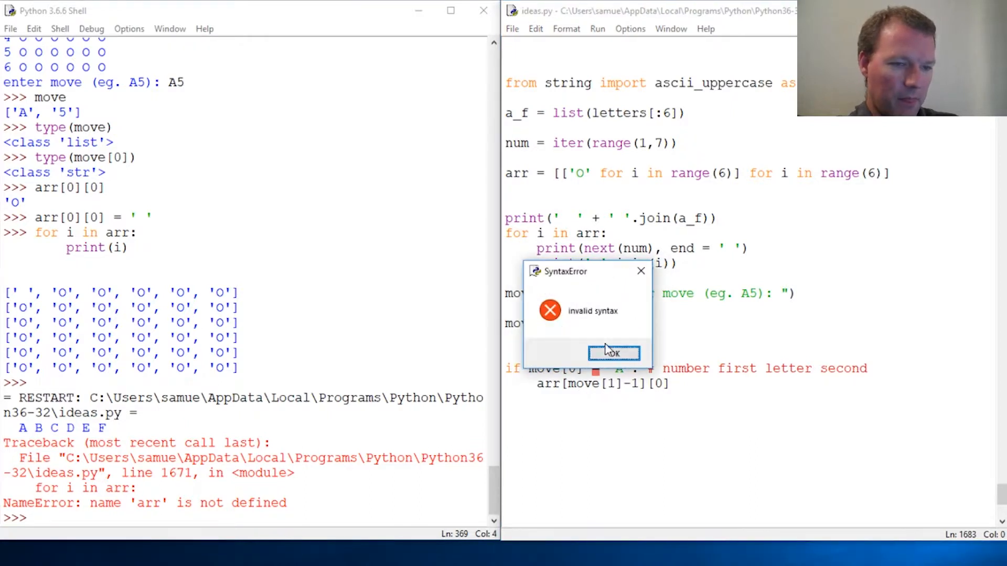
{"action": "left_click", "coordinate": [613, 352]}
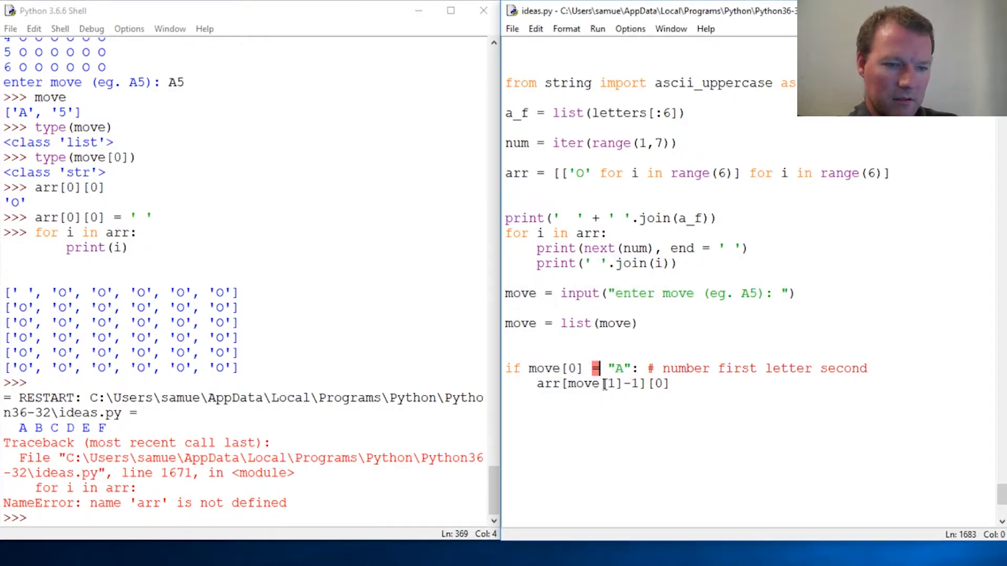
{"action": "type", "text": "="}
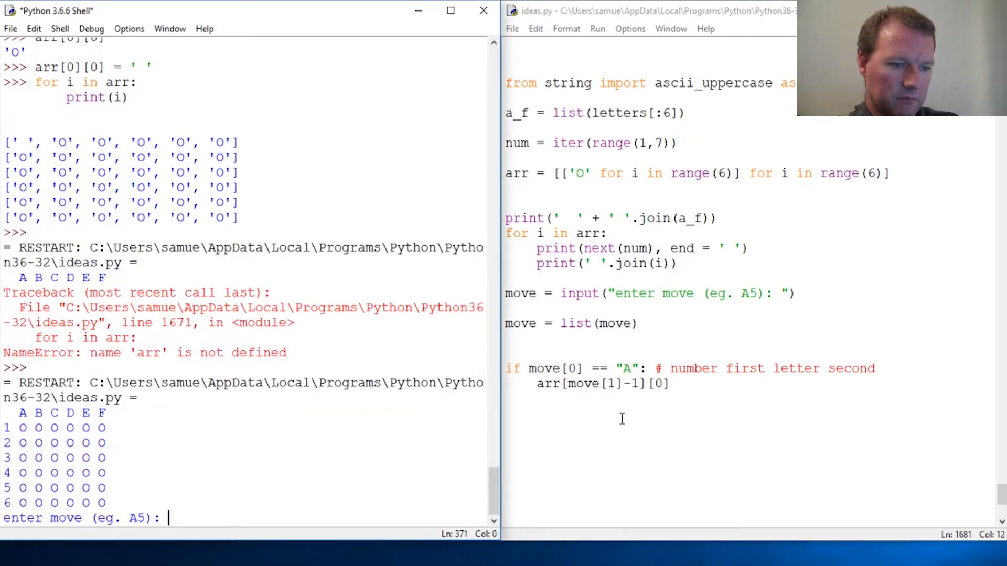
- Enter A5, read the str-minus-int TypeError, and wrap move[1] in int()
{"action": "type", "text": "A5"}
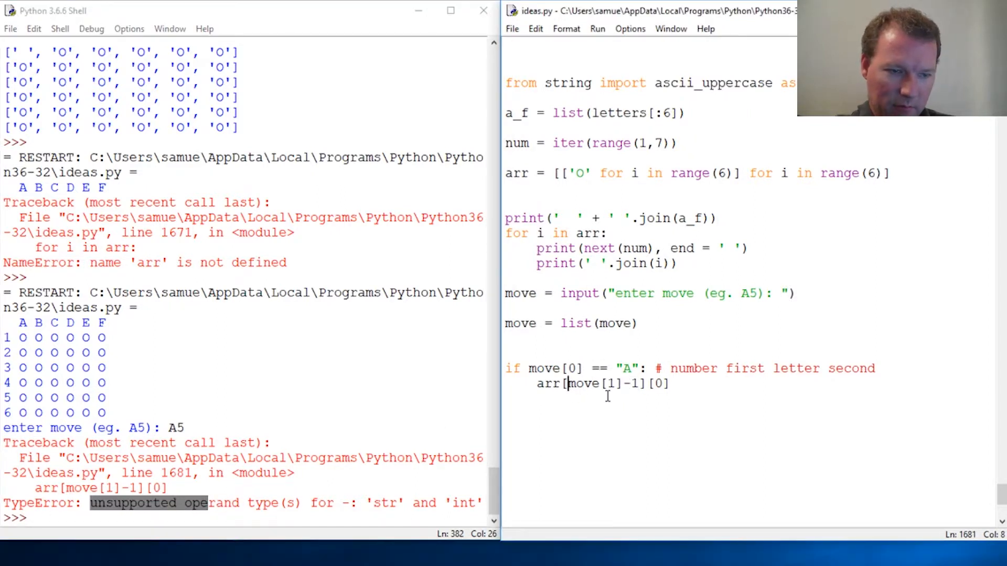
{"action": "type", "text": "int ("}
{"action": "left_click", "coordinate": [243, 518]}
{"action": "type", "text": "move"}
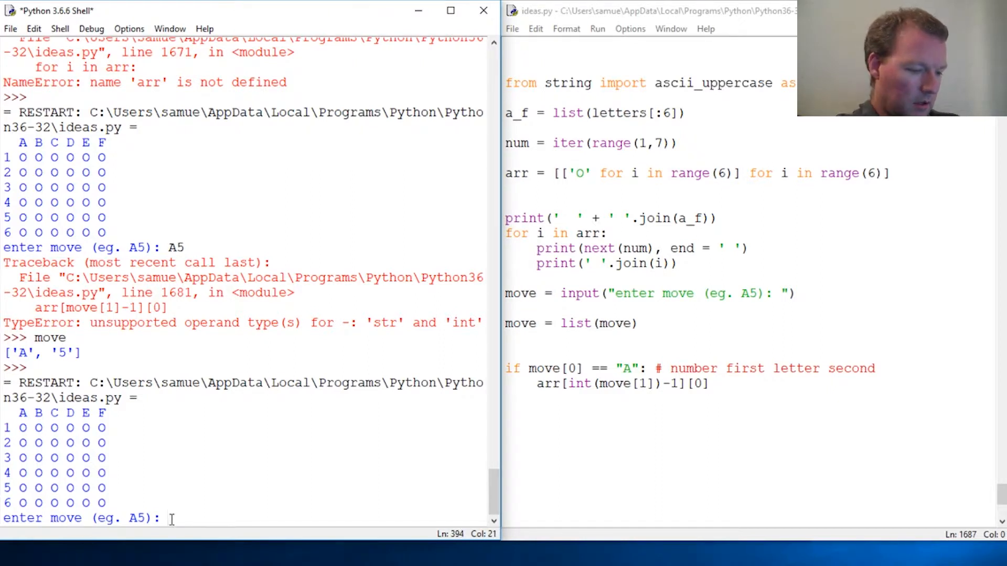
- Enter A1 and print the board rows in the Shell
{"action": "type", "text": "A1"}
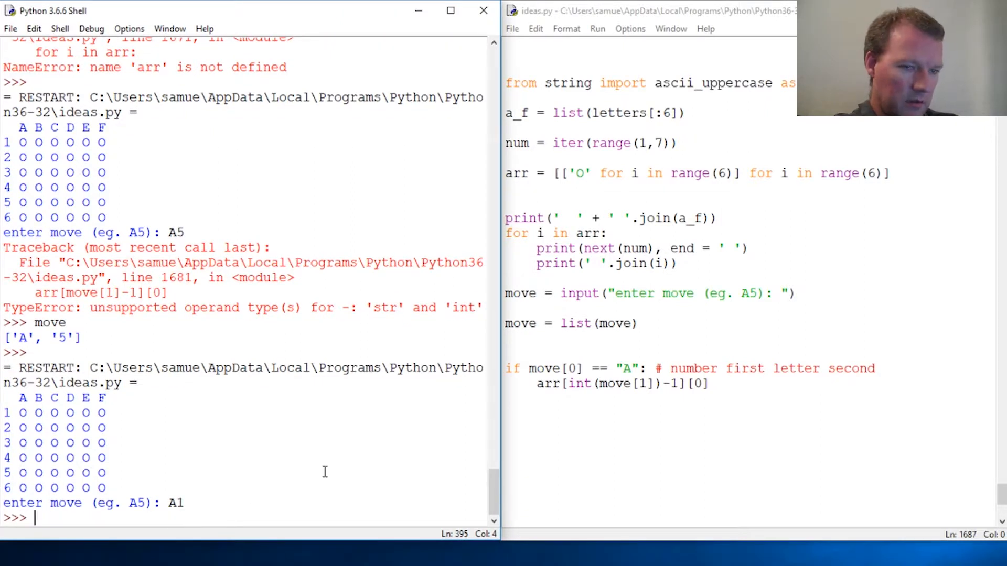
{"action": "type", "text": "print("}
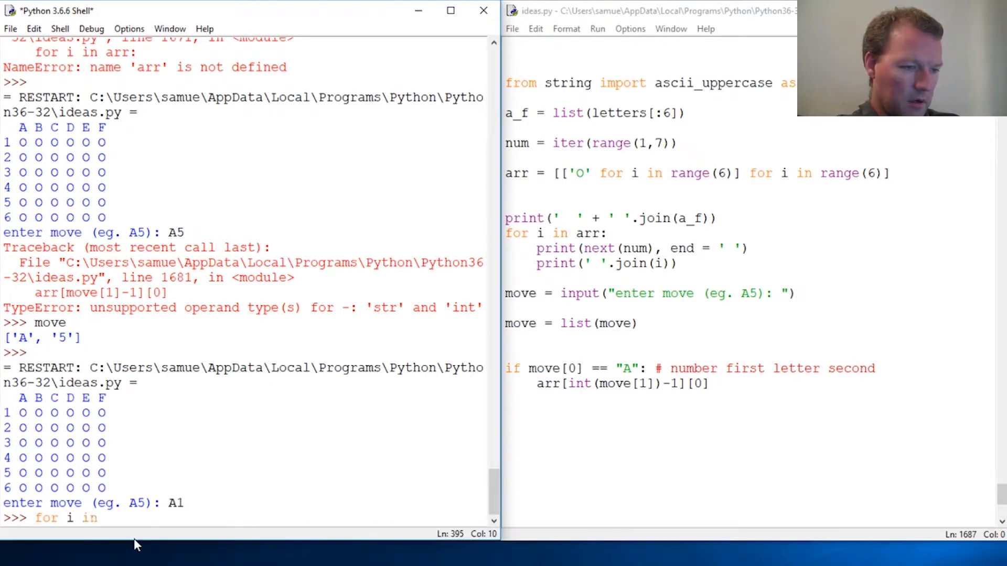
{"action": "type", "text": "r"}
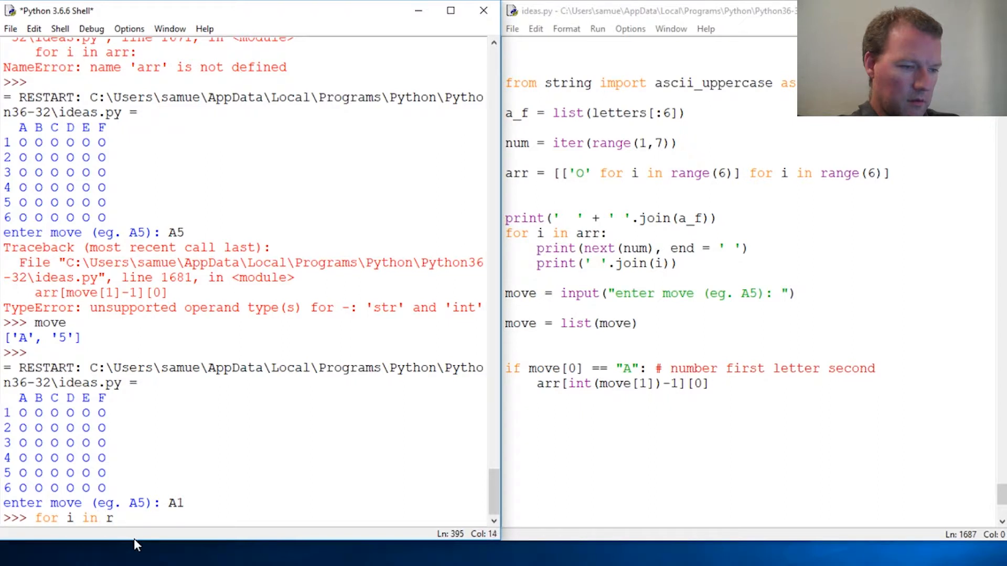
{"action": "key", "text": "Backspace"}
{"action": "type", "text": "arr:"}
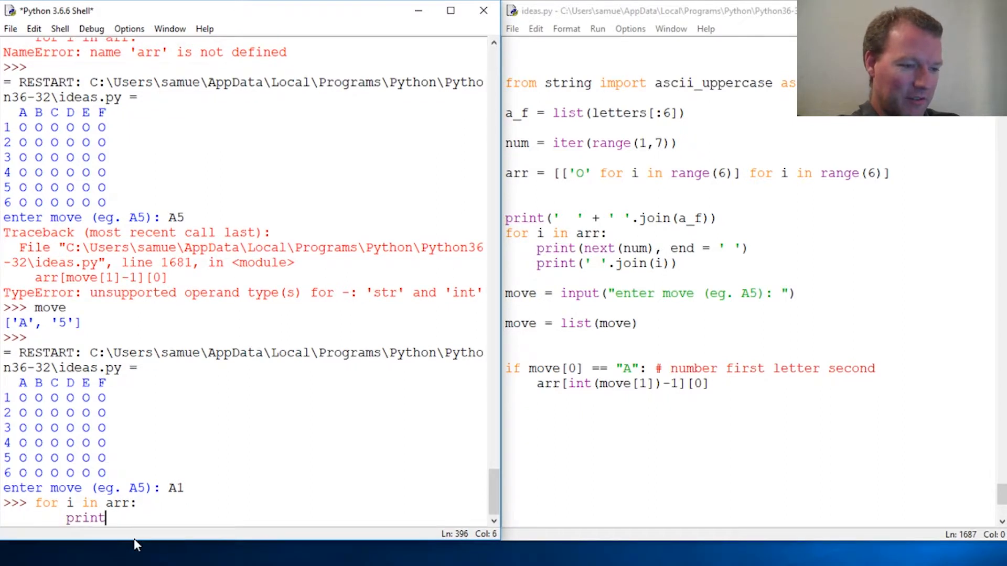
{"action": "type", "text": "(i)"}
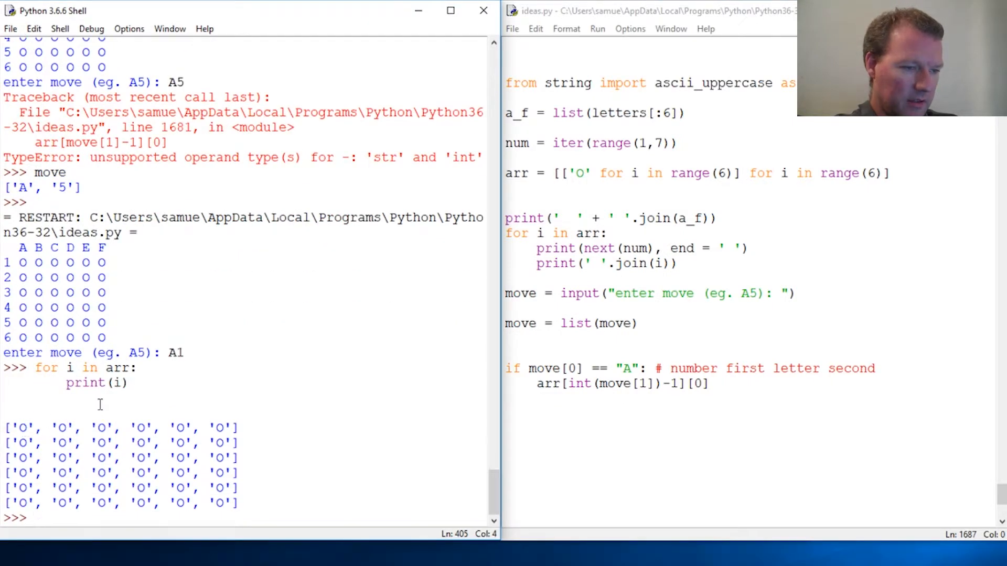
{"action": "mouse_move", "coordinate": [693, 441]}
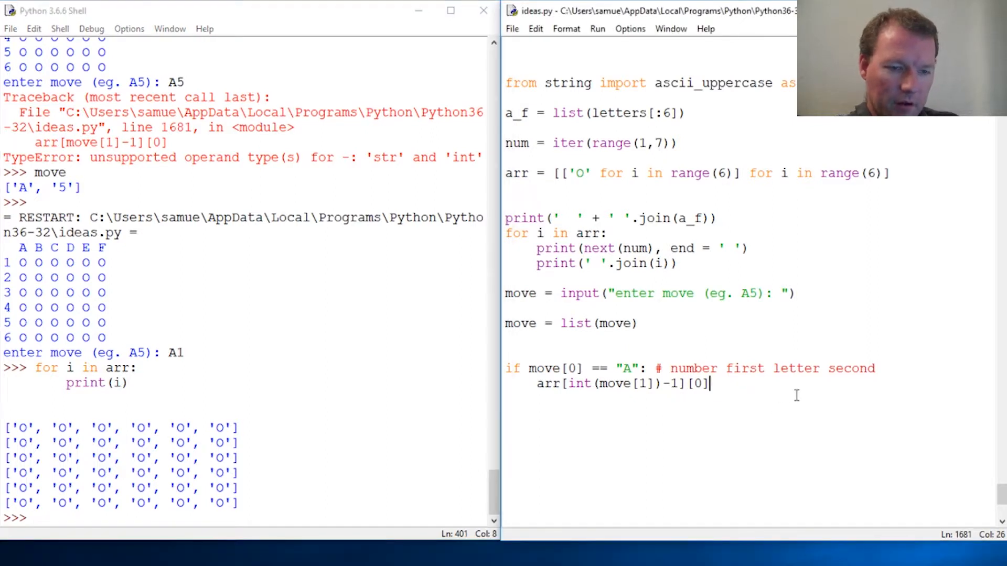
- Append = ' ' to the arr line, rerun with A1 and print rows showing the cell emptied
{"action": "type", "text": "="}
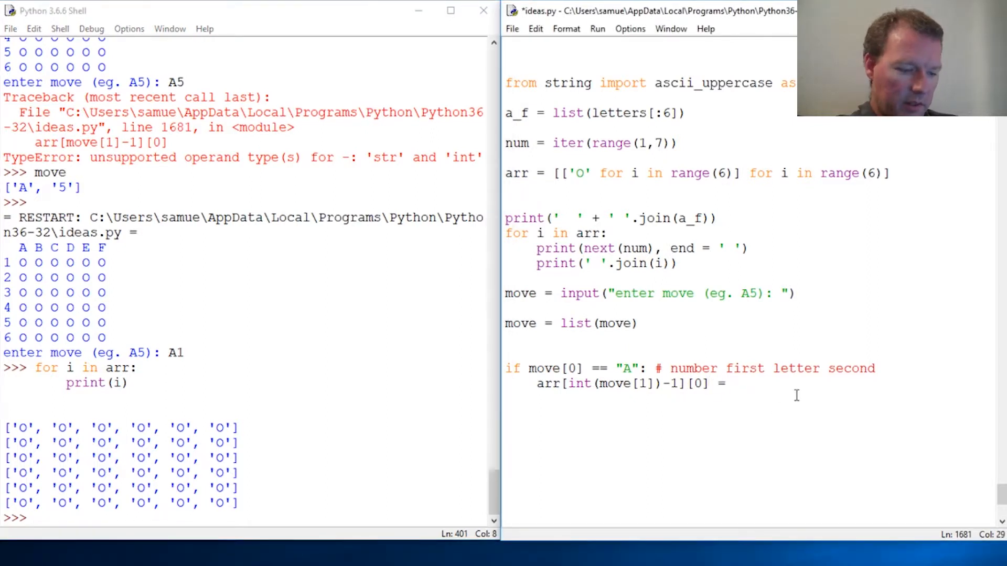
{"action": "type", "text": "' '"}
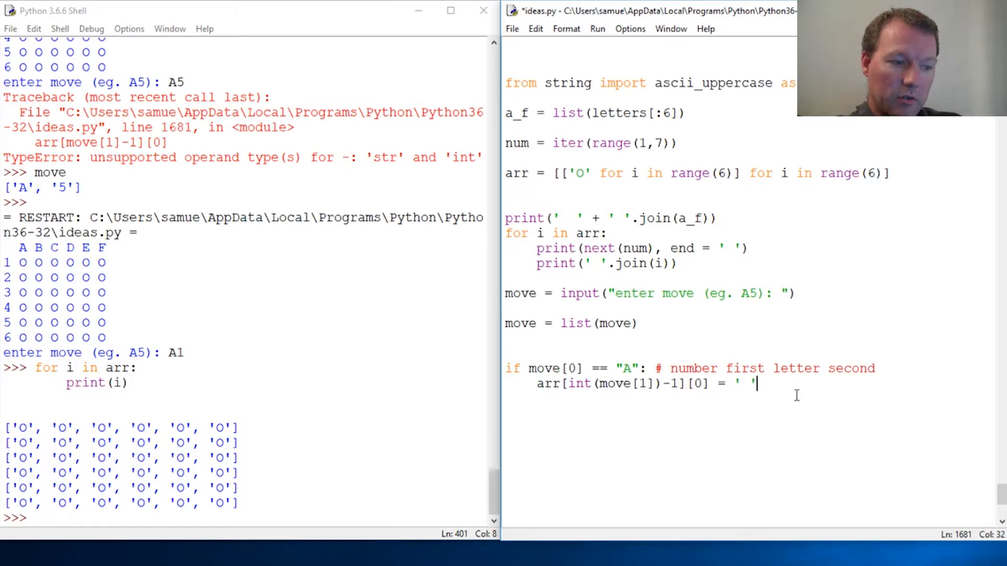
{"action": "key", "text": "F5"}
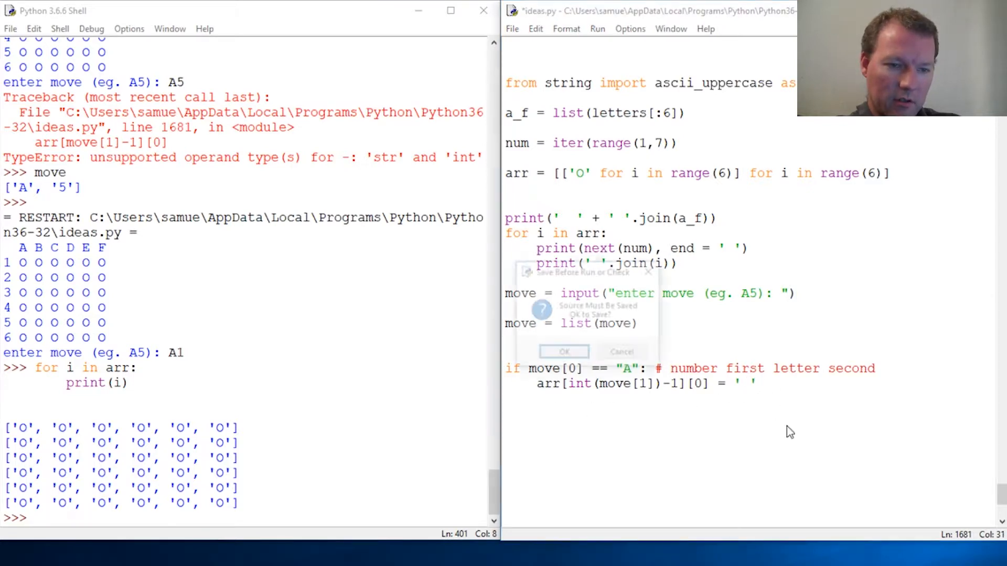
{"action": "left_click", "coordinate": [563, 351]}
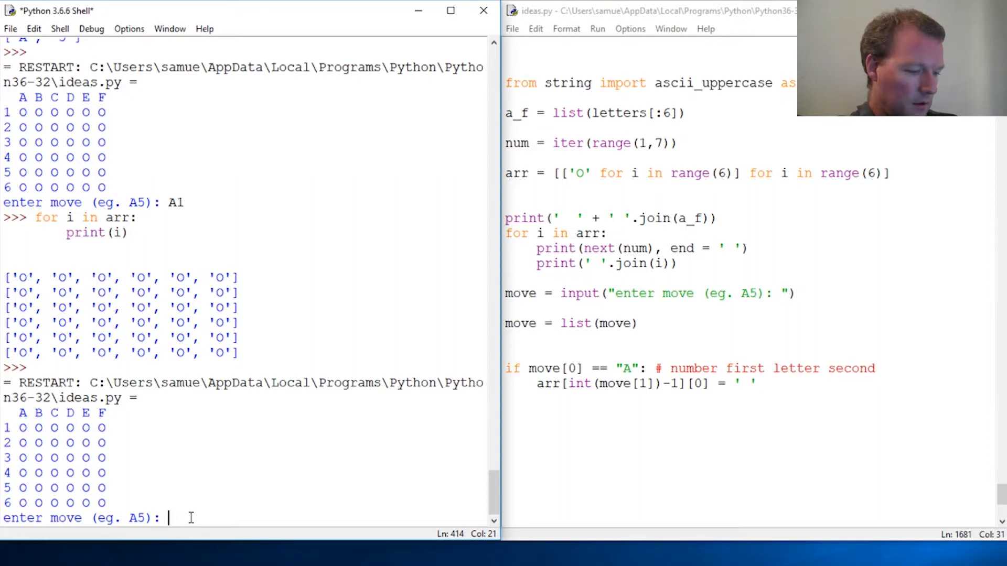
{"action": "type", "text": "A1"}
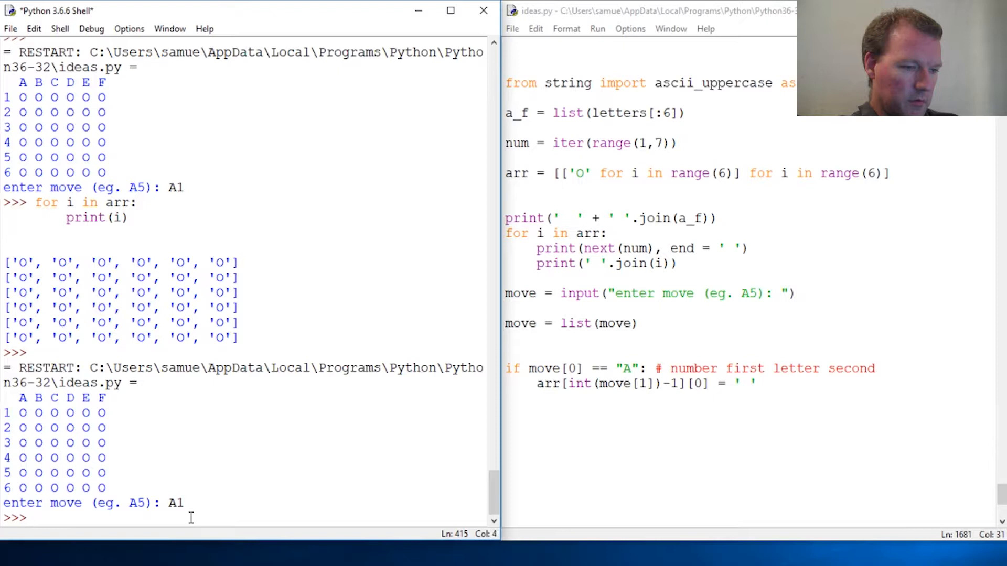
{"action": "type", "text": "for i in arr:"}
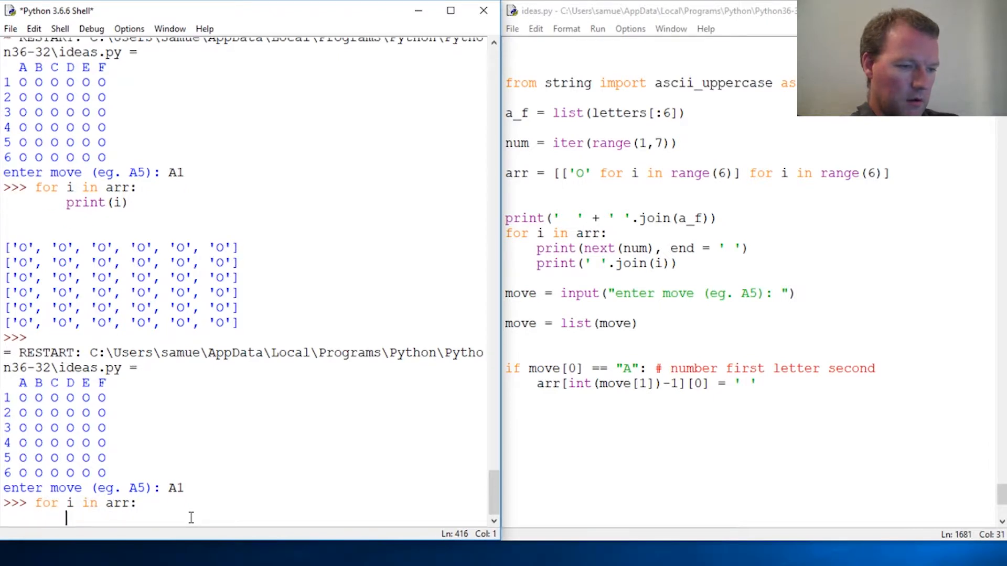
{"action": "type", "text": "print(i"}
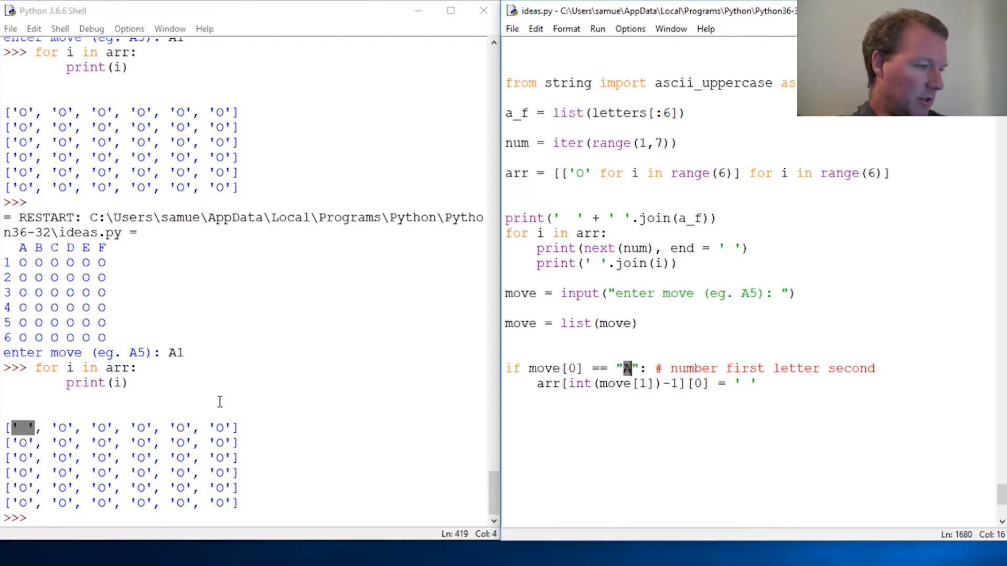
{"action": "mouse_move", "coordinate": [602, 409]}
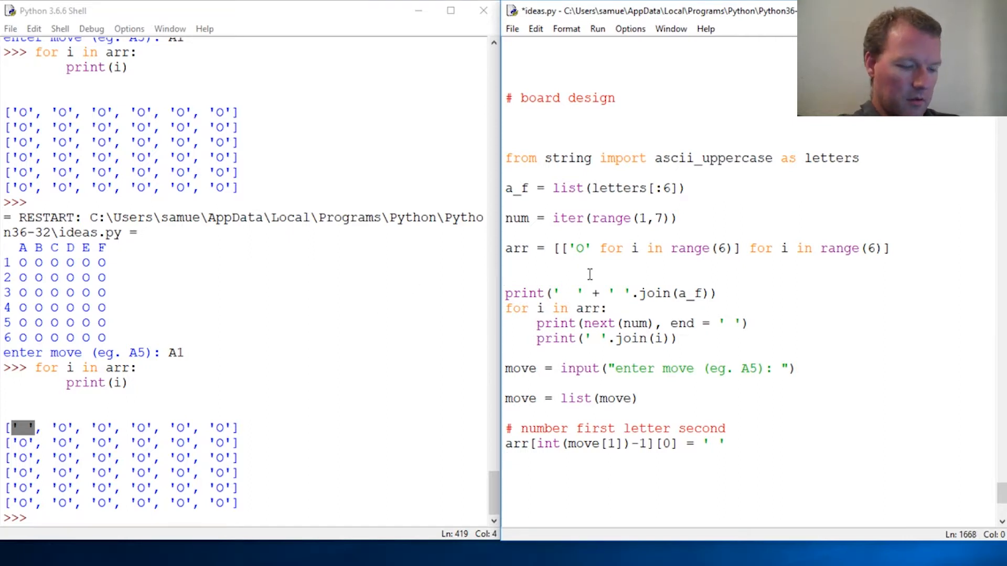
- Add play = True and a while play: loop above the board code
{"action": "type", "text": "play -"}
{"action": "type", "text": "whil"}
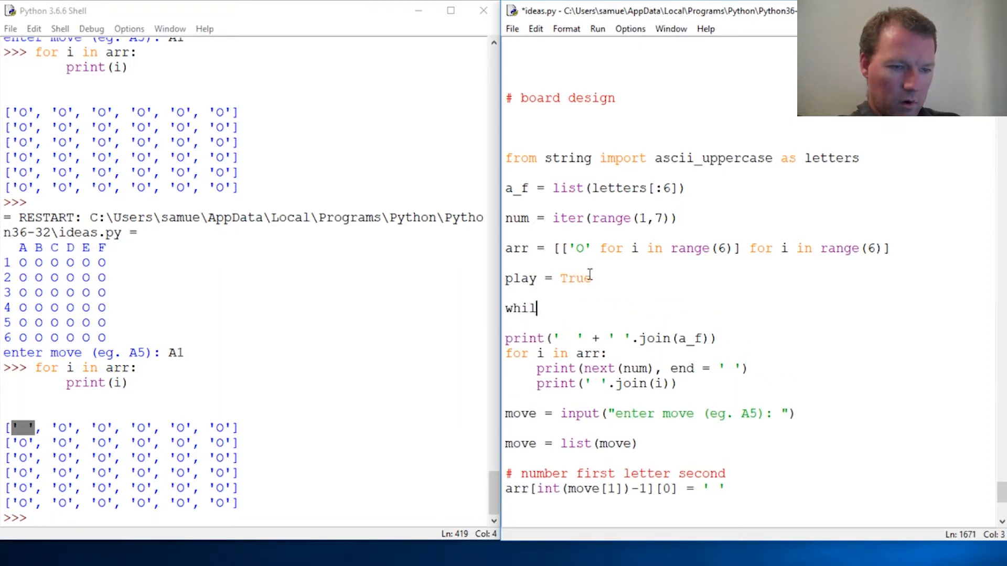
{"action": "type", "text": "e"}
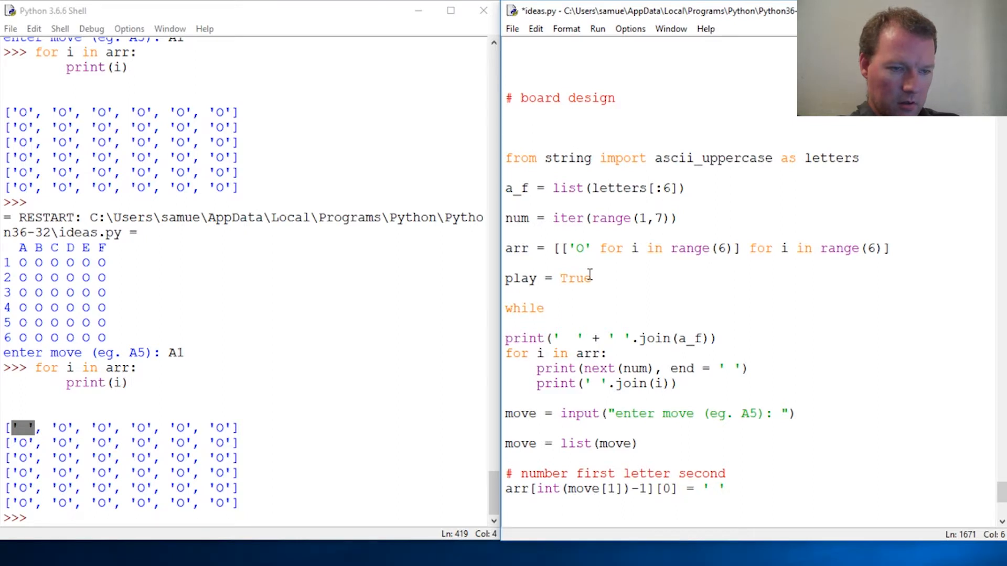
{"action": "type", "text": "play:"}
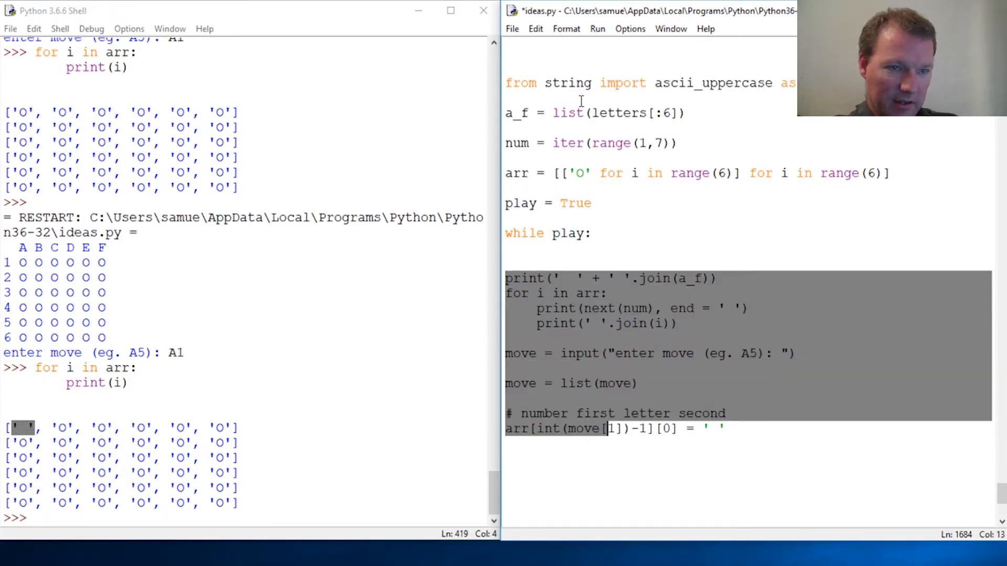
- Indent the board and move code into the loop via Format > Indent Region
{"action": "left_click", "coordinate": [566, 28]}
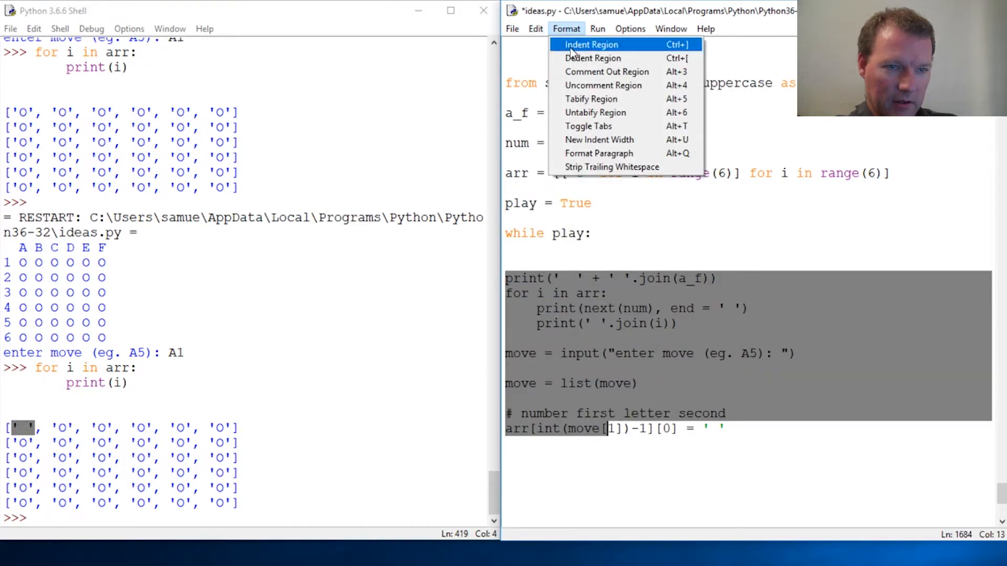
{"action": "left_click", "coordinate": [591, 44]}
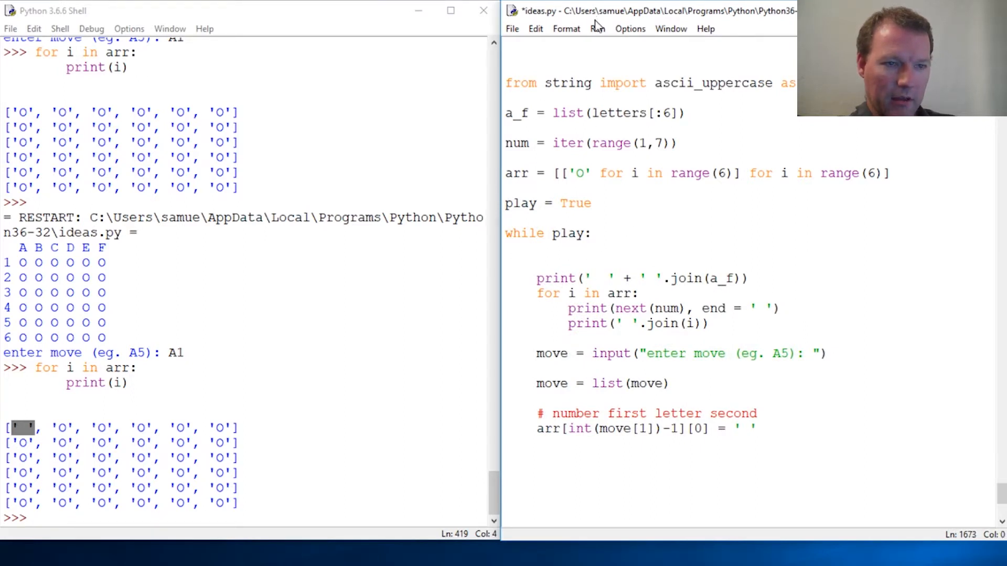
{"action": "left_click", "coordinate": [566, 30]}
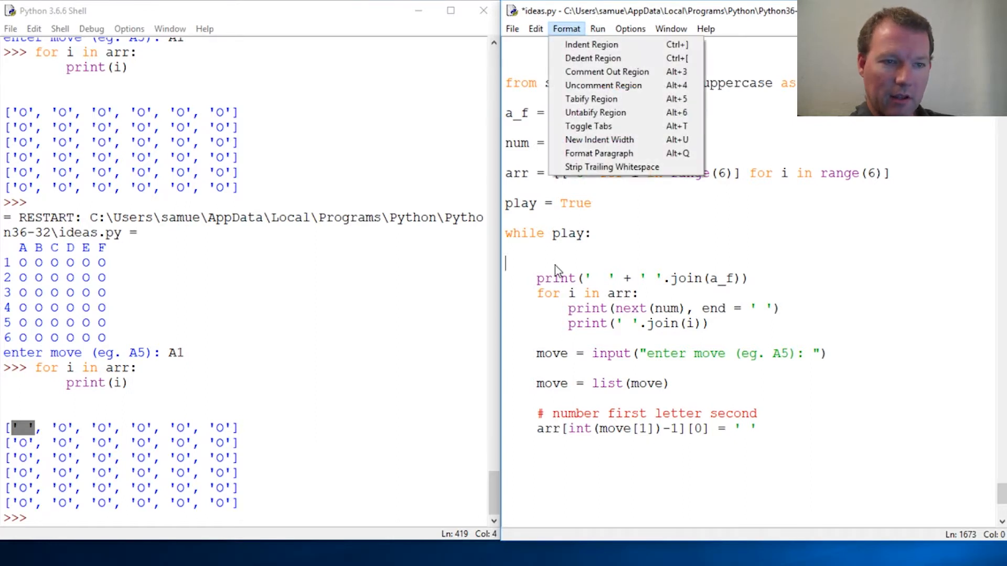
{"action": "mouse_move", "coordinate": [598, 284]}
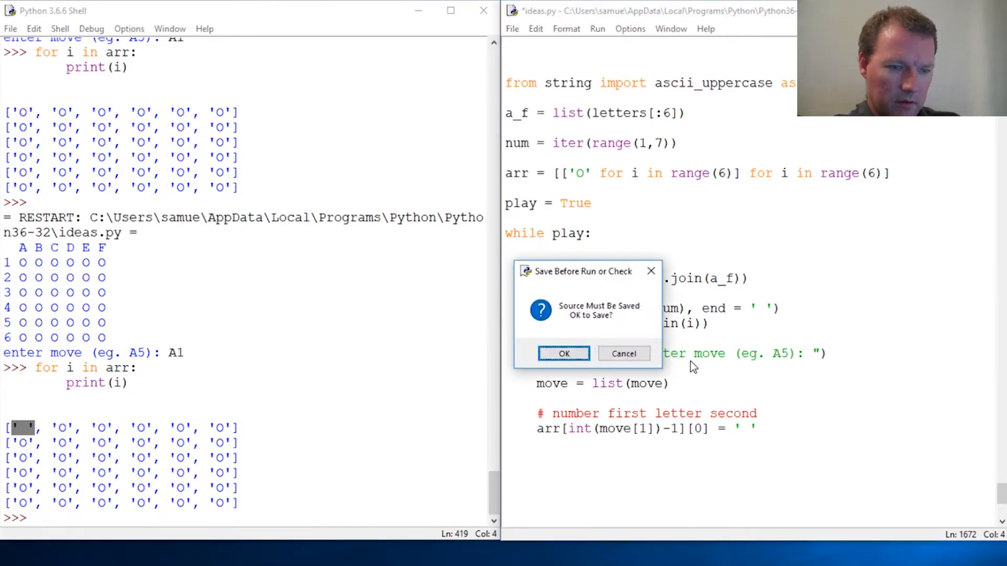
- Save and run, enter a move, hit the IndexError and return to the editor
{"action": "left_click", "coordinate": [563, 354]}
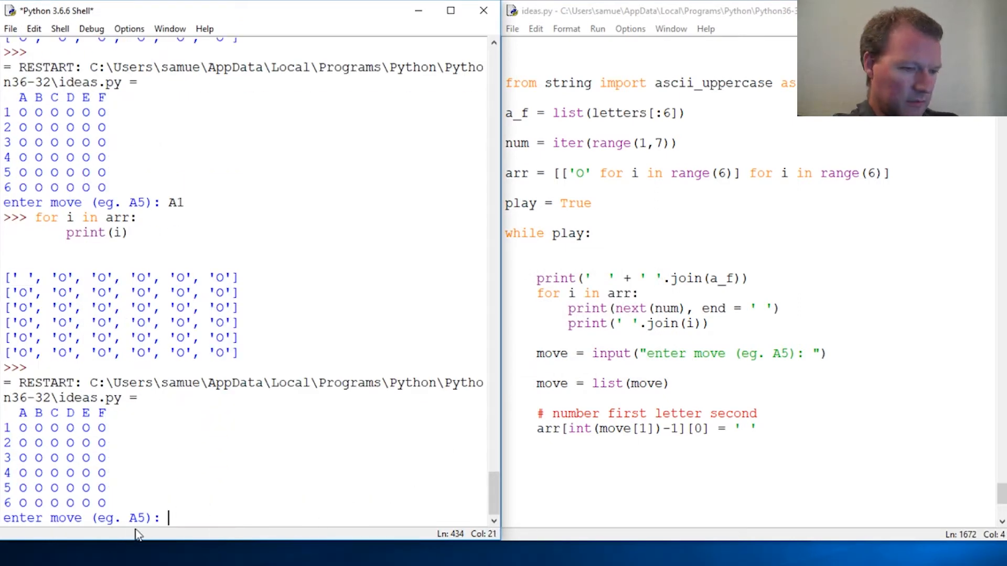
{"action": "type", "text": "6 O O O O O O"}
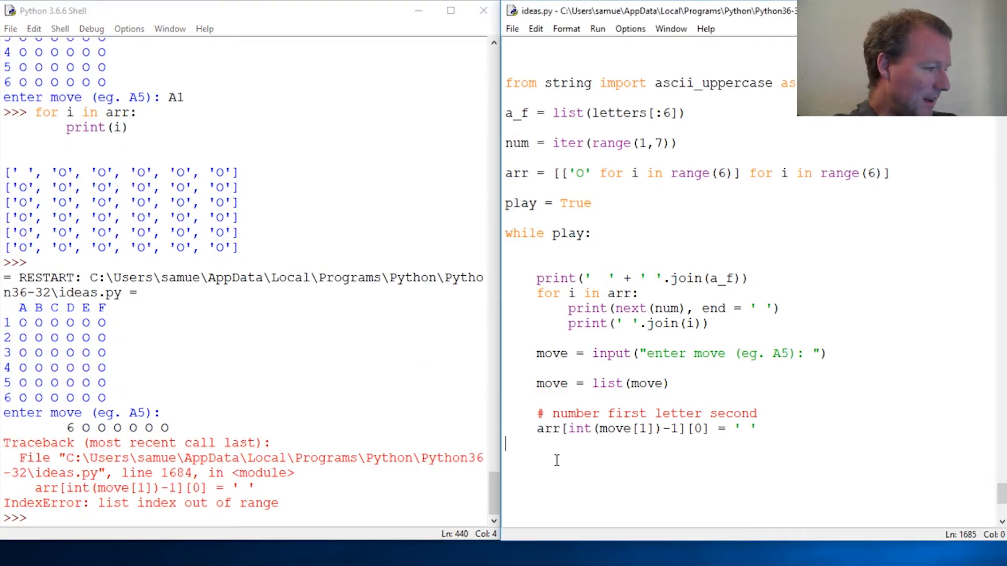
{"action": "left_click", "coordinate": [538, 428]}
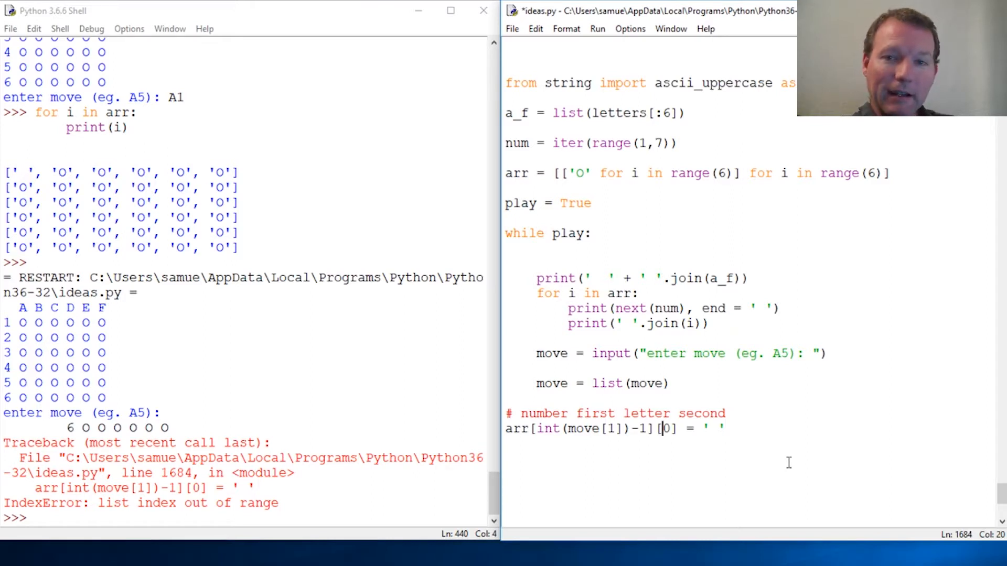
- Change the blanking line to arr[int(move[1])-1][a_f.index(move[0])] = ' ' so the letter picks the column
{"action": "type", "text": "a0"}
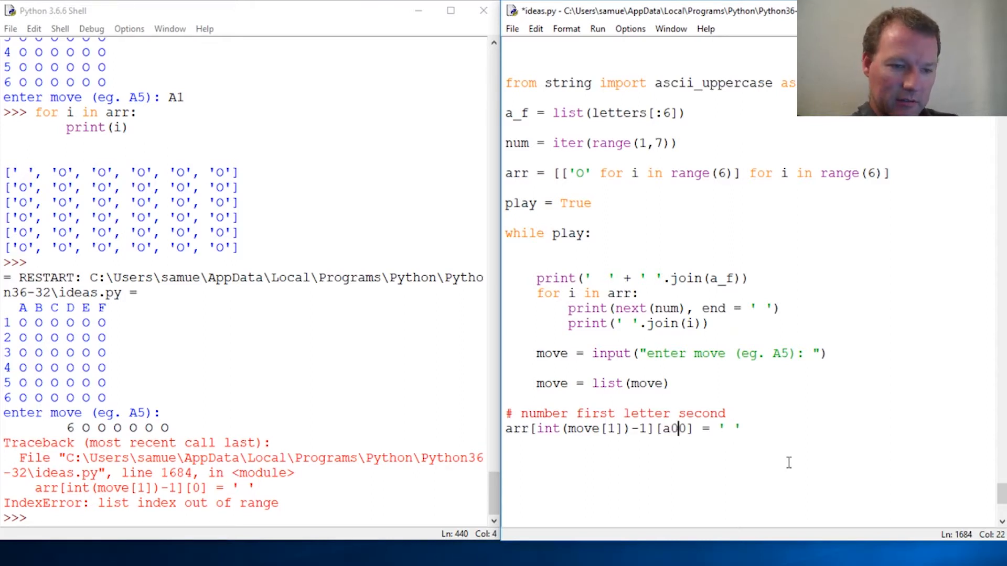
{"action": "key", "text": "Backspace"}
{"action": "type", "text": "_f.ind"}
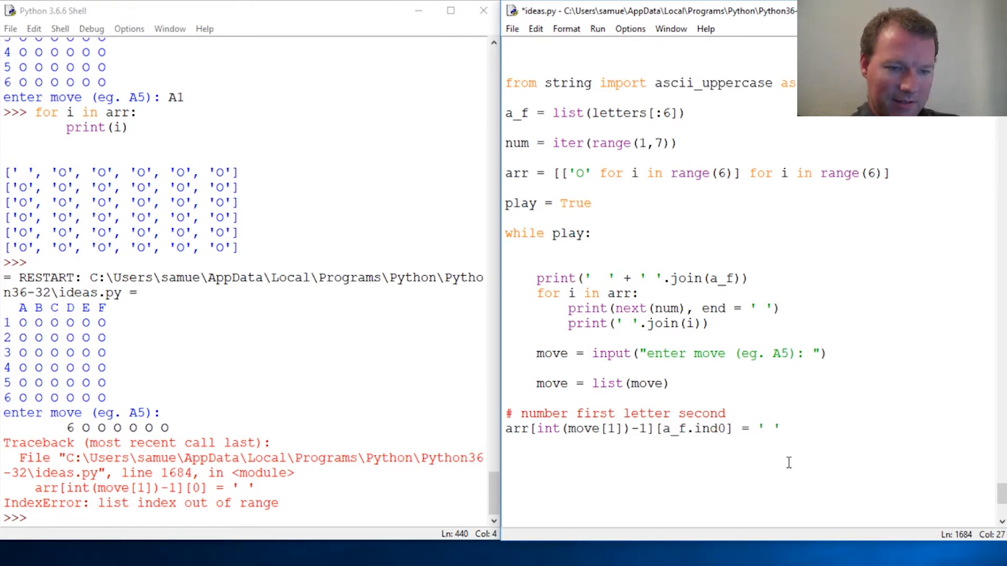
{"action": "type", "text": "ex"}
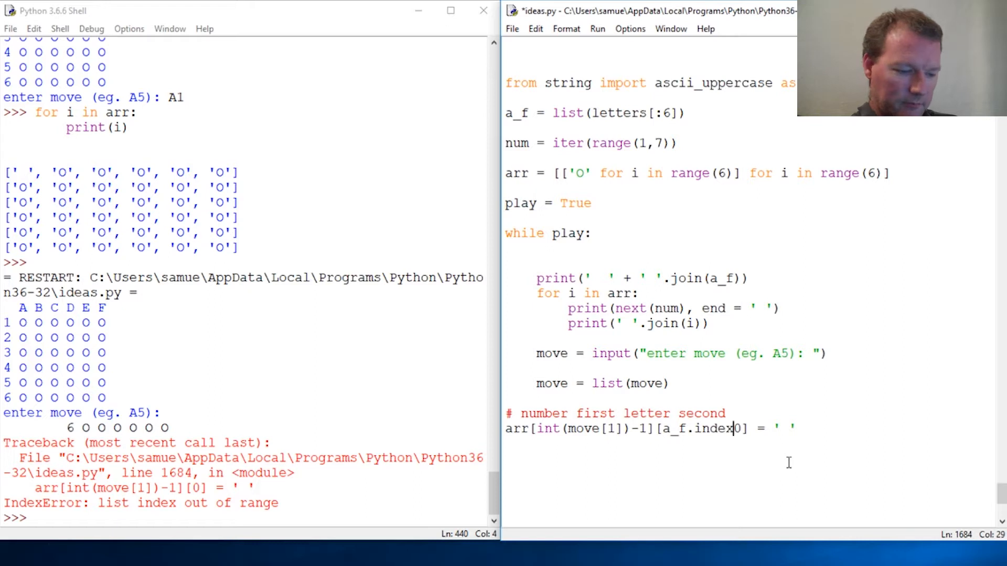
{"action": "type", "text": "mi"}
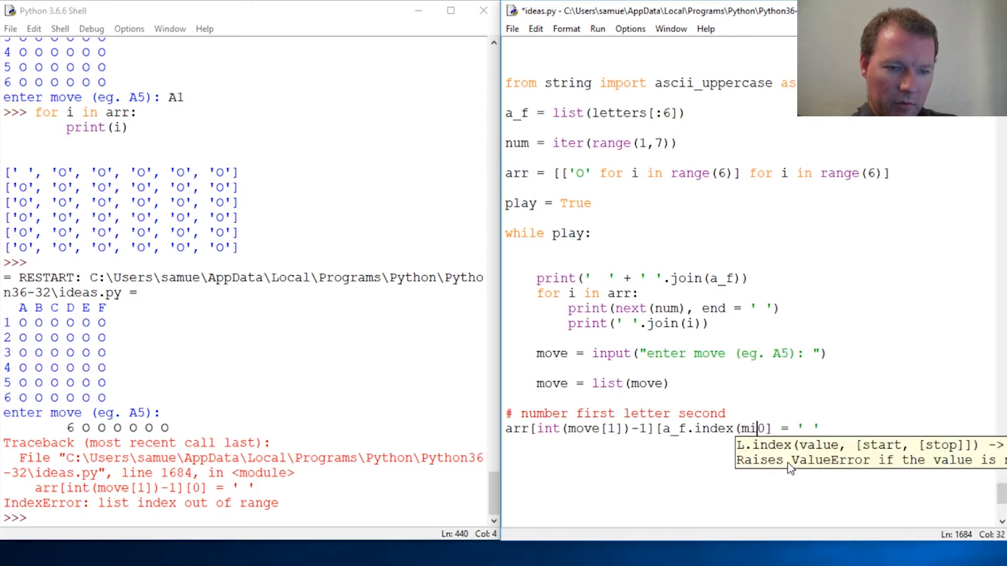
{"action": "type", "text": "move("}
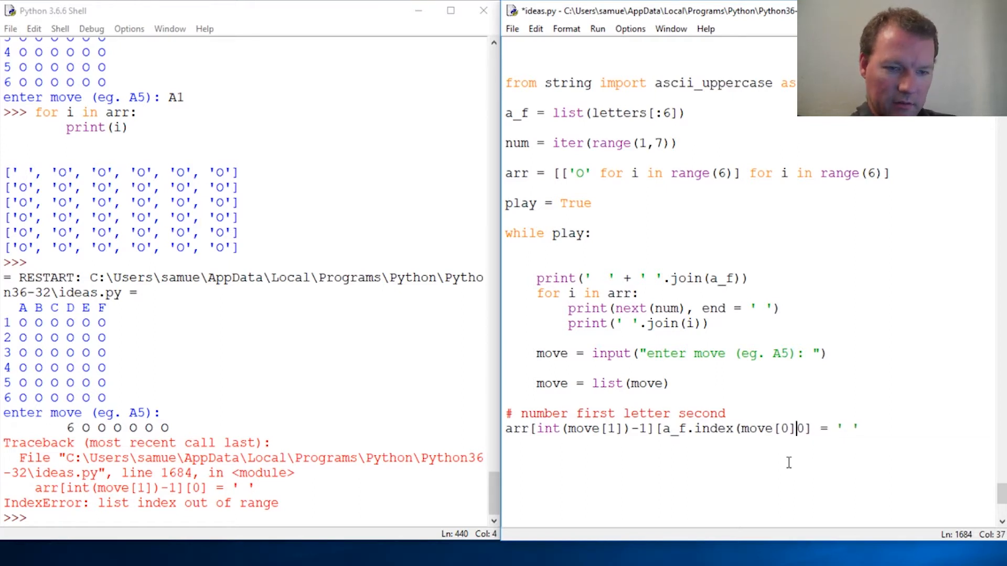
{"action": "key", "text": "Backspace"}
{"action": "type", "text": ")"}
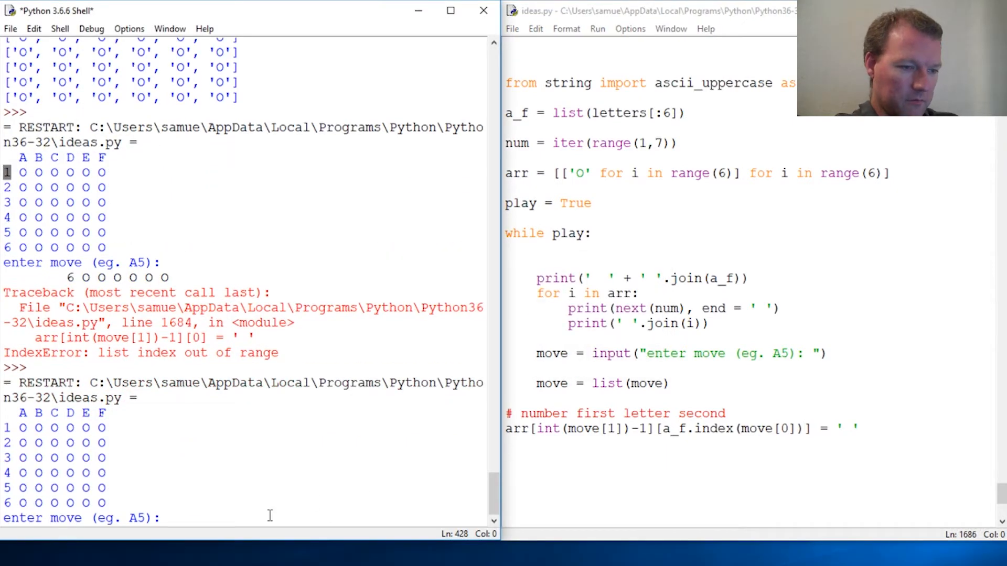
- Add num = iter(range(1,7)) as the first line inside while play: and rerun, entering A1
{"action": "type", "text": "A1"}
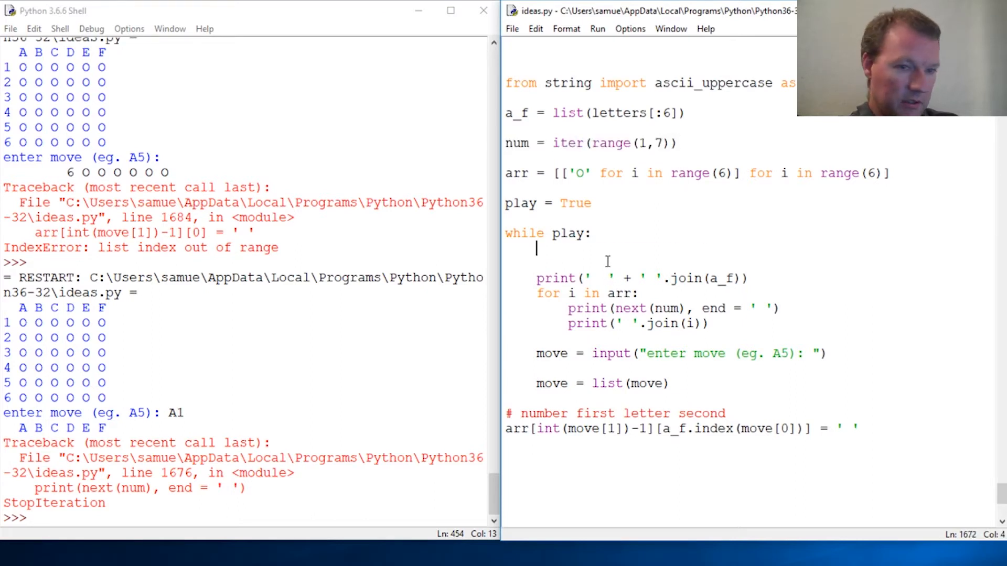
{"action": "type", "text": "num = iter(range(1,7))"}
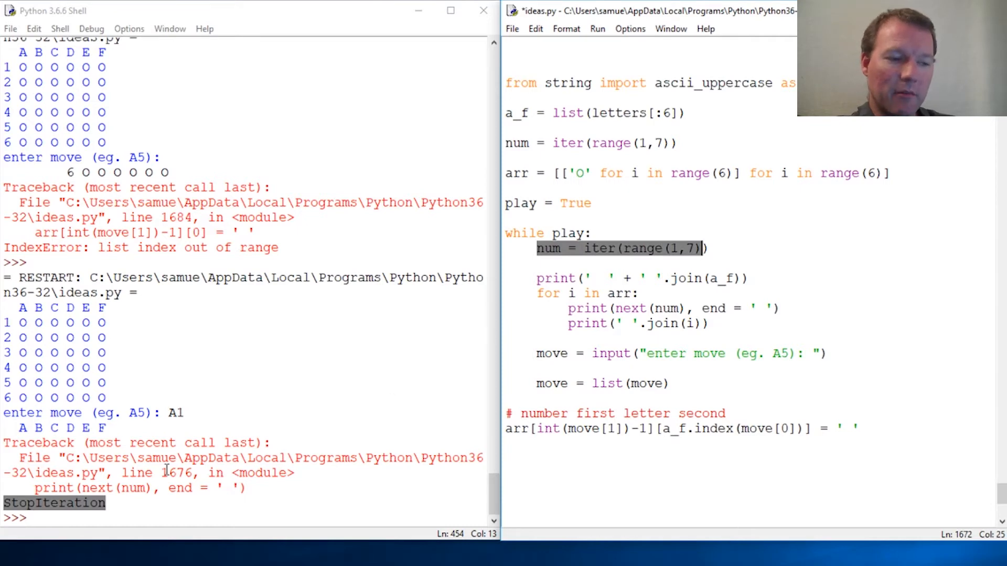
{"action": "mouse_move", "coordinate": [566, 263]}
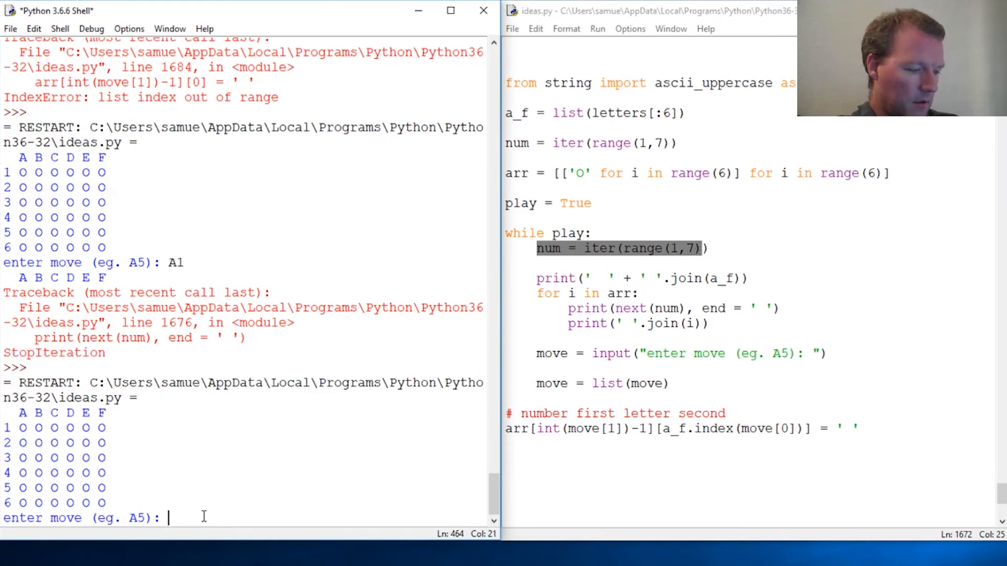
{"action": "type", "text": "A1"}
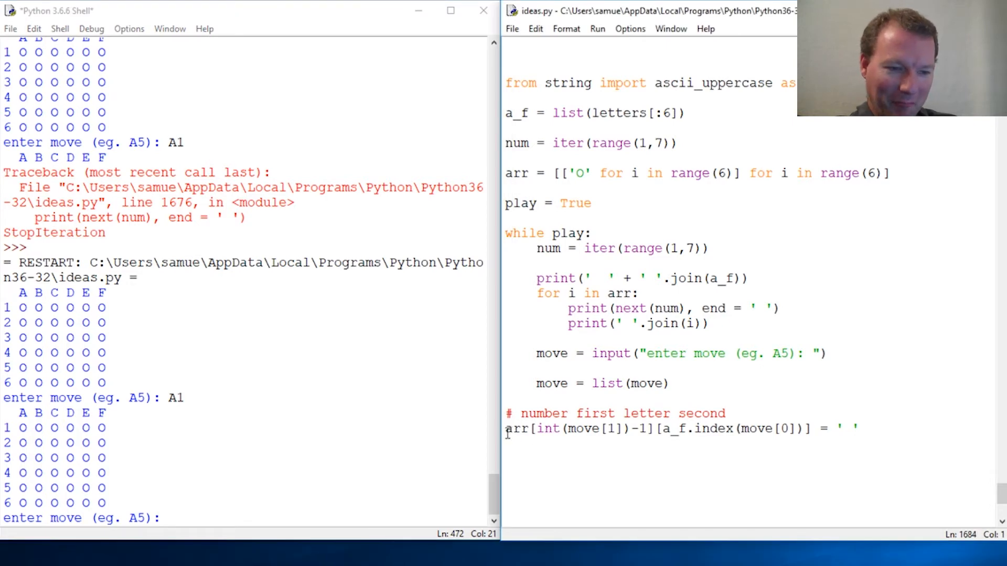
- Retype arr[int(move[1])-1][a_f.index(move[0])] = ' ' indented inside the while loop after move = list(move)
{"action": "left_click_drag", "start_coordinate": [505, 428], "coordinate": [860, 428]}
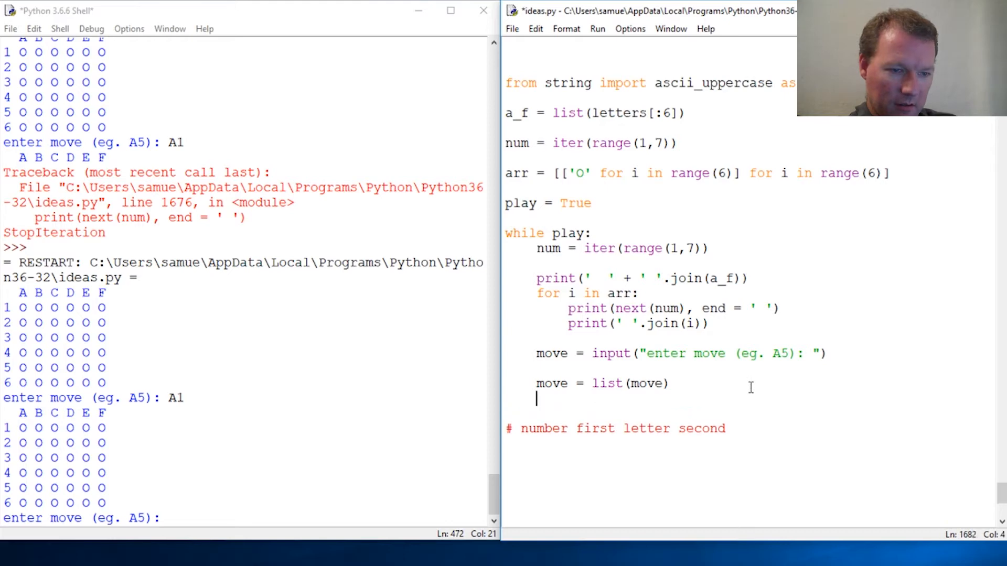
{"action": "type", "text": "arr[int(move[1])-1][a_f.index(move[0])] = ' '"}
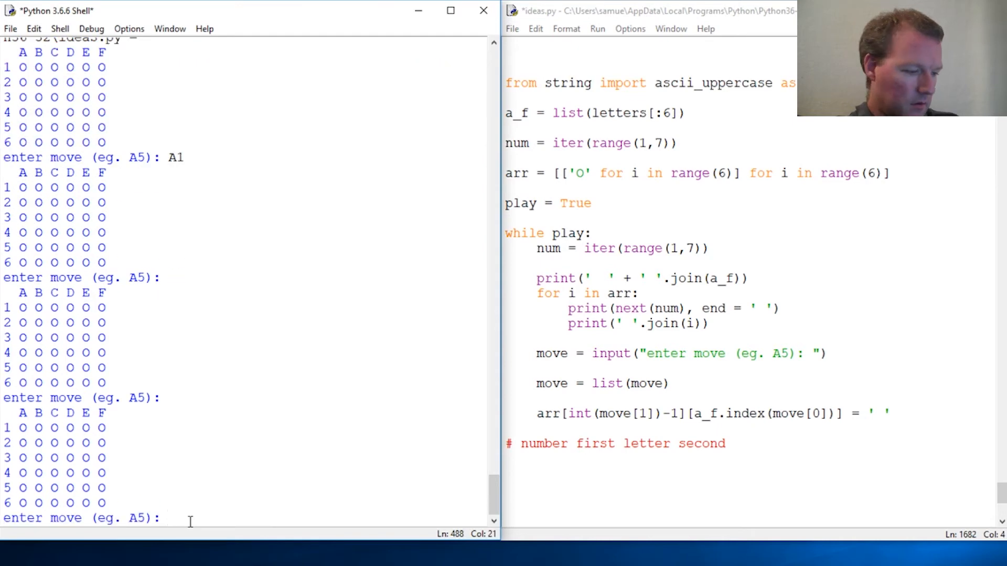
{"action": "type", "text": "qas"}
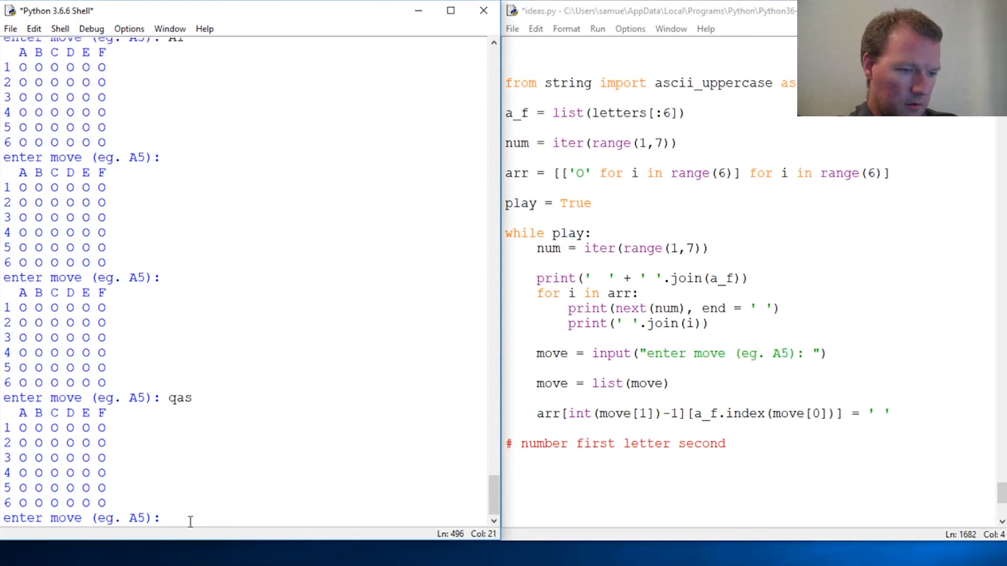
- Restart the shell via Shell > Restart Shell to stop the running game
{"action": "left_click", "coordinate": [93, 30]}
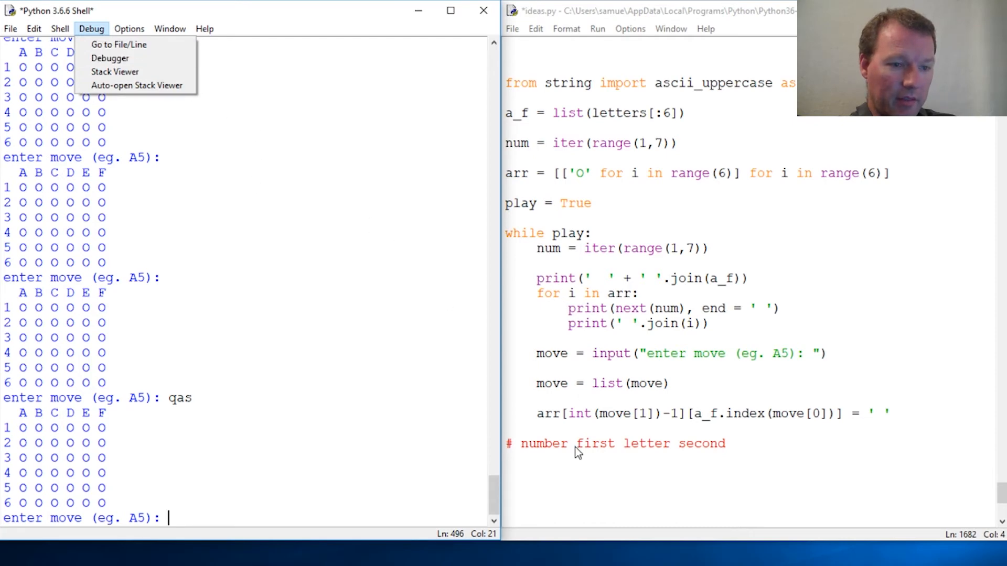
{"action": "left_click", "coordinate": [63, 29]}
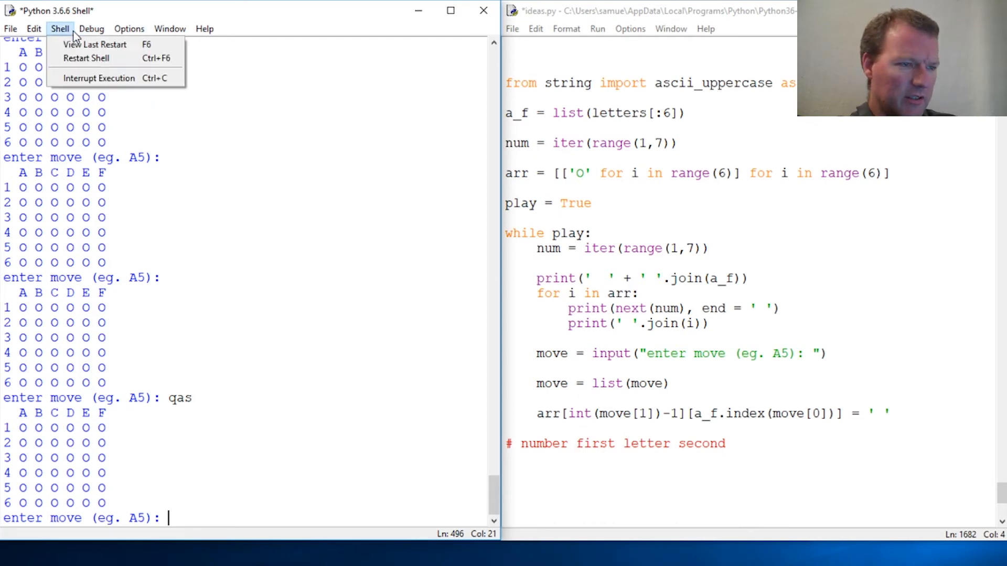
{"action": "left_click", "coordinate": [86, 58]}
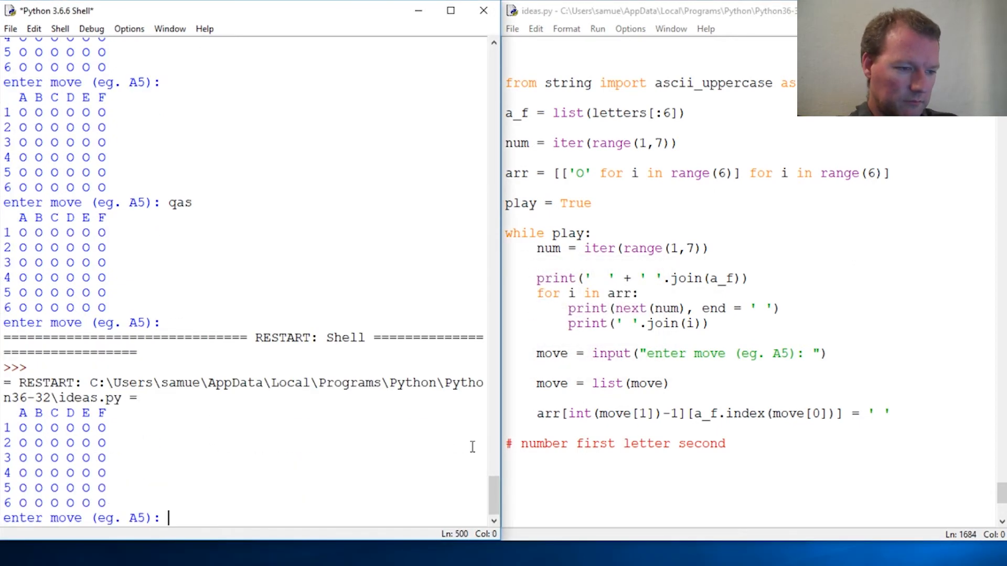
- Enter A1 then F6 so both cells show blank on the redrawn board
{"action": "type", "text": "A"}
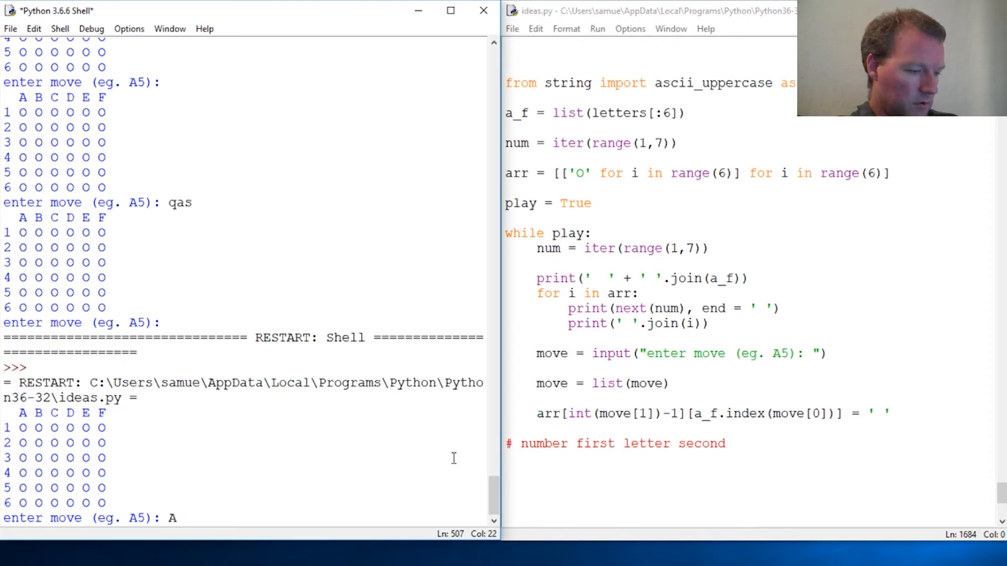
{"action": "type", "text": "1"}
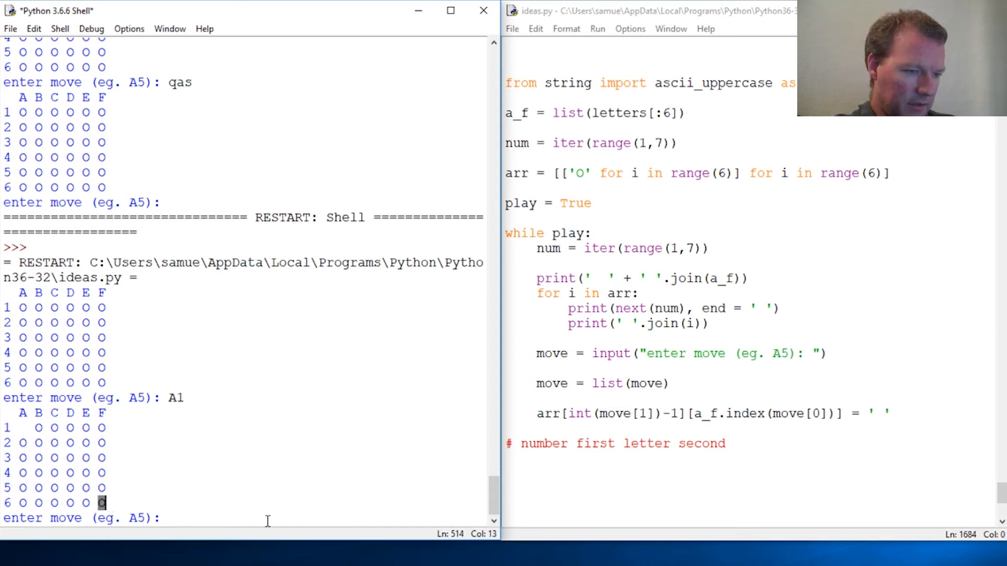
{"action": "type", "text": "F6"}
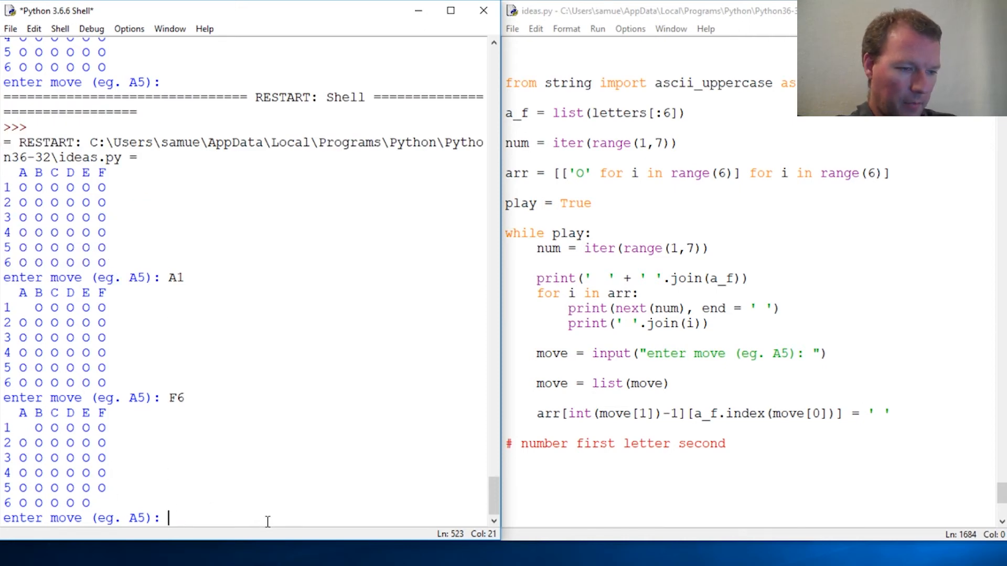
{"action": "mouse_move", "coordinate": [466, 470]}
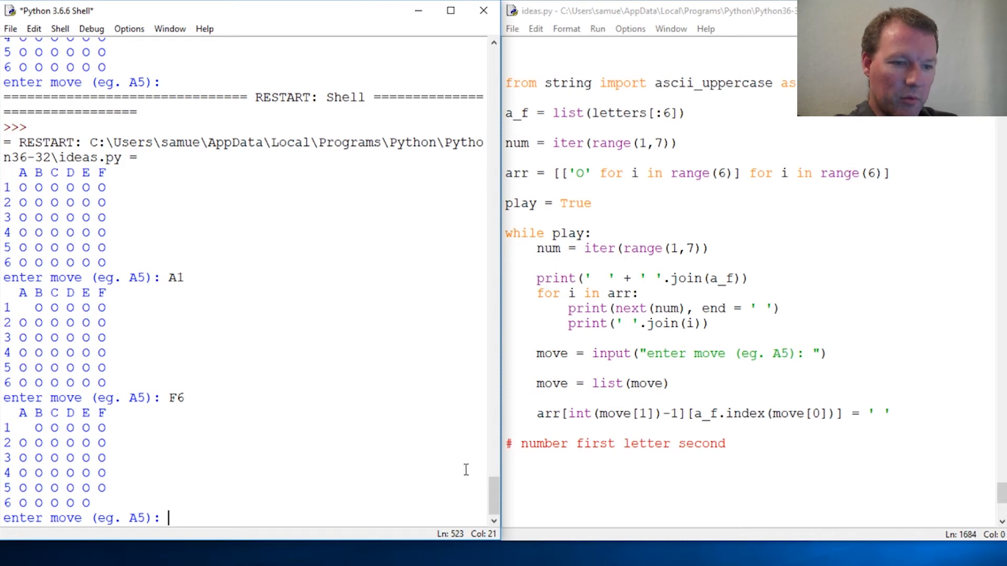